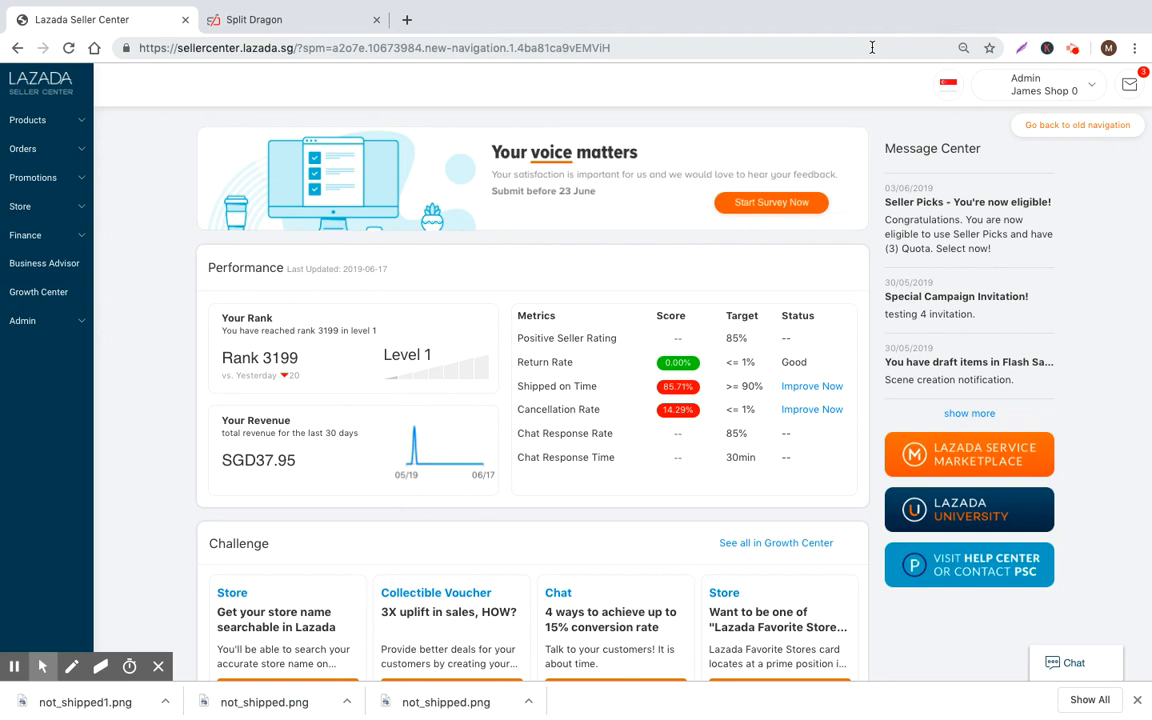
mouse_move(668, 4)
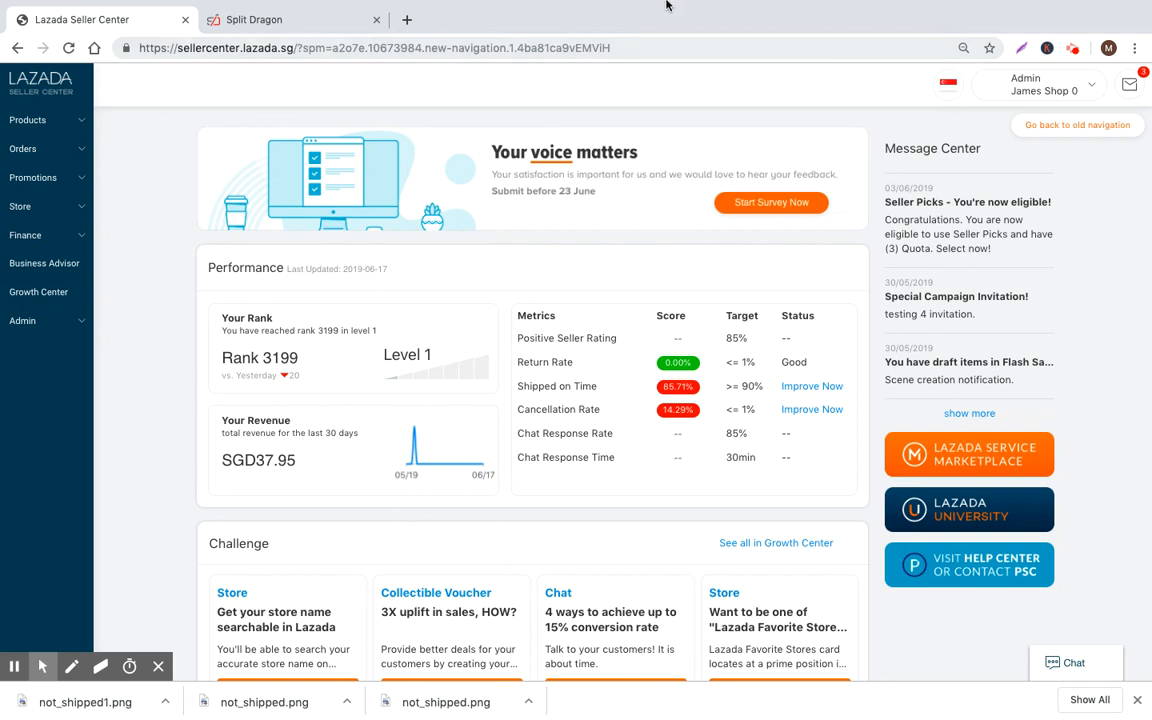
Step: Expand the Promotions section in the seller dashboard sidebar
left_click(32, 176)
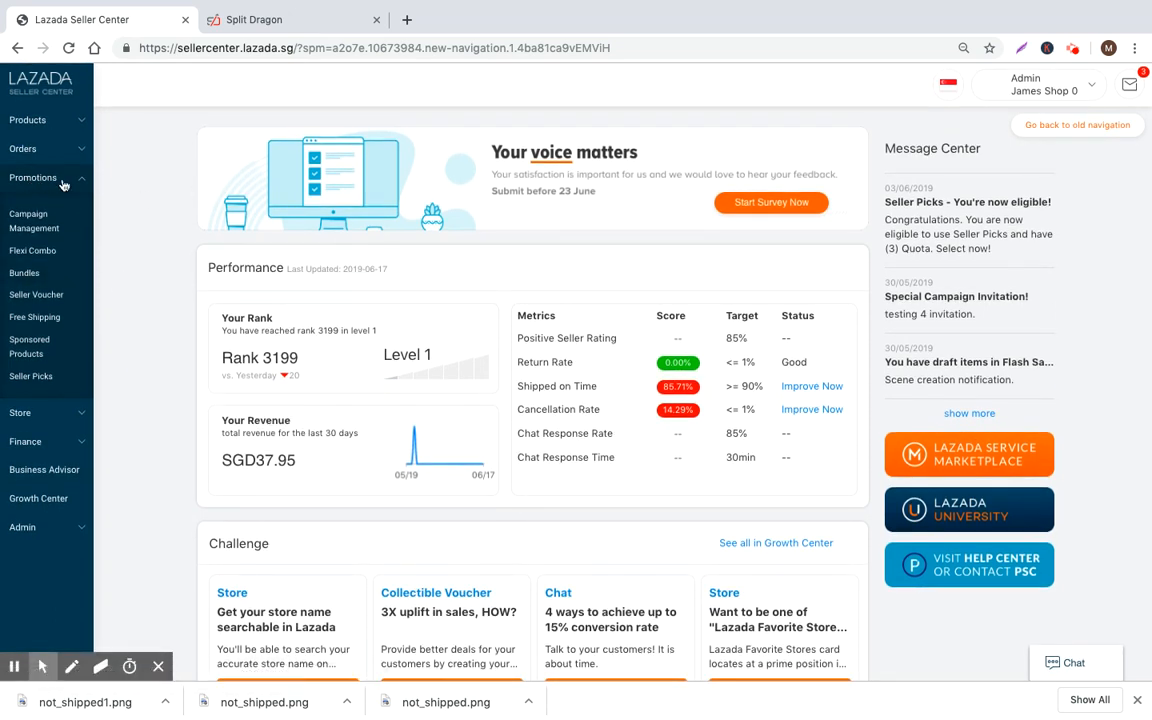
mouse_move(38, 196)
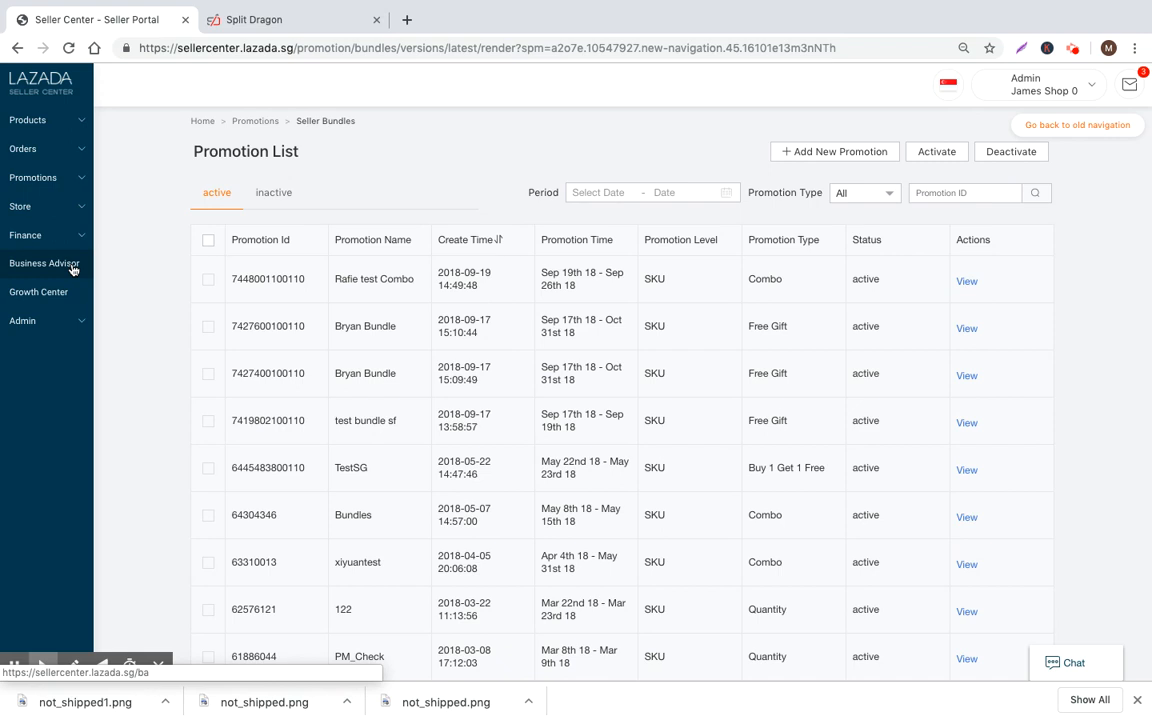
mouse_move(256, 306)
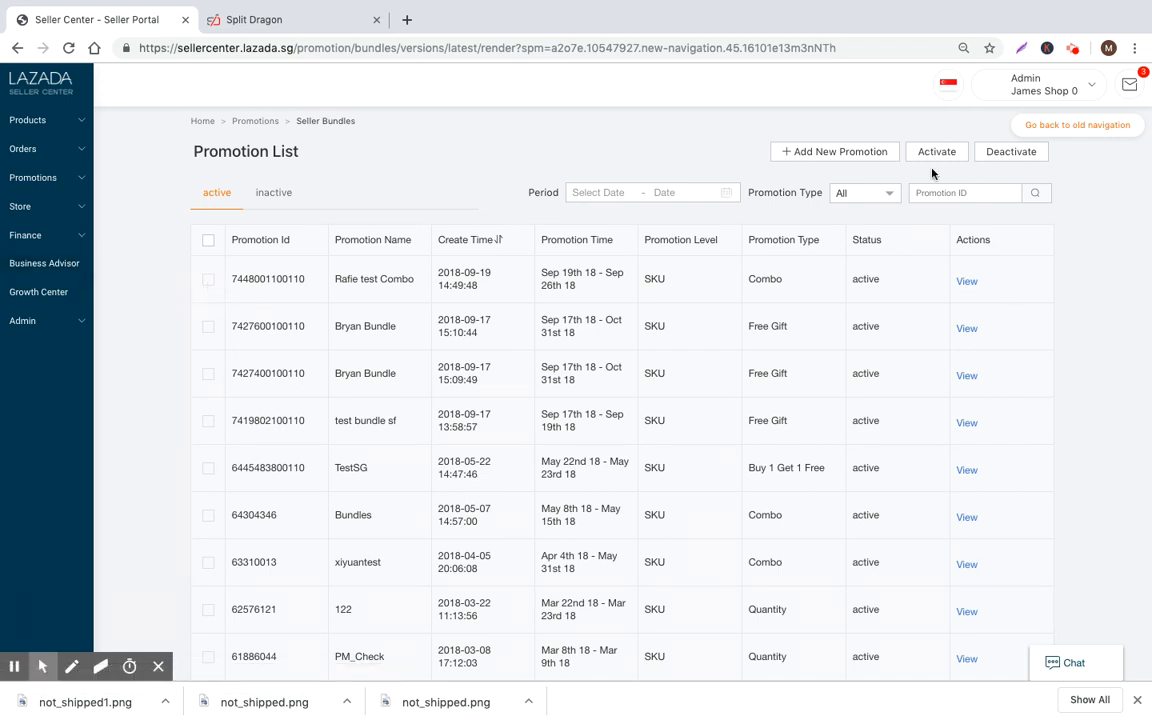
Step: Go to the Bundles promotion list and begin a new bundle promotion
left_click(208, 374)
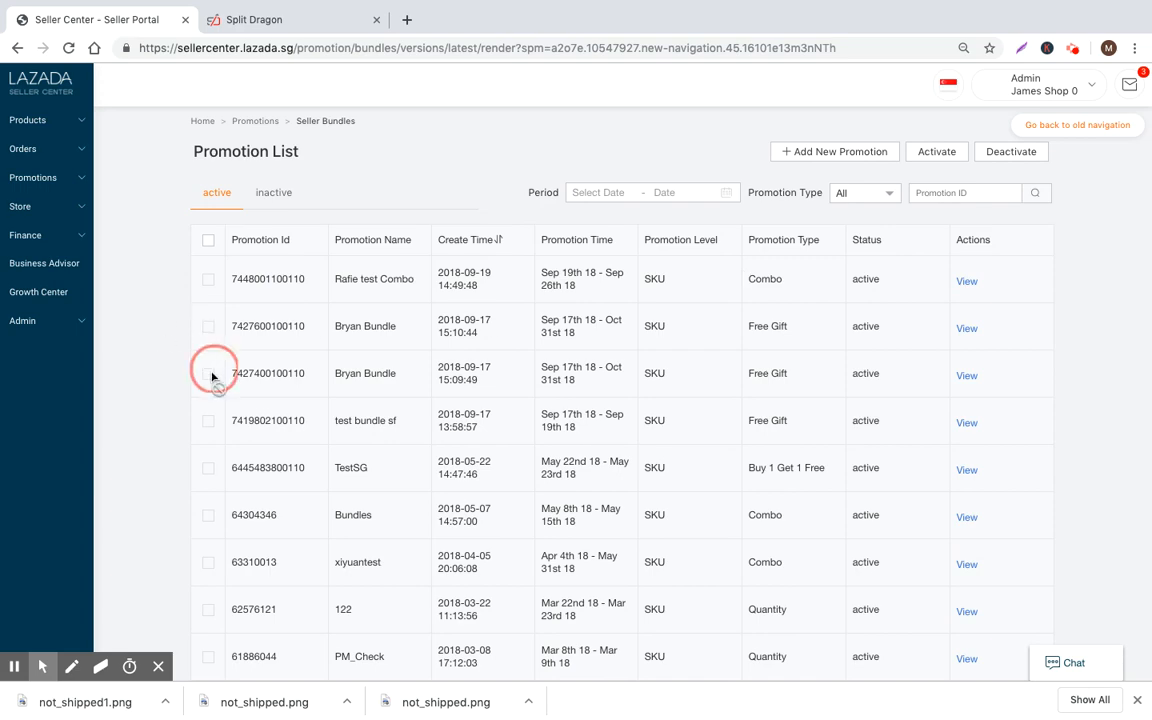
mouse_move(748, 216)
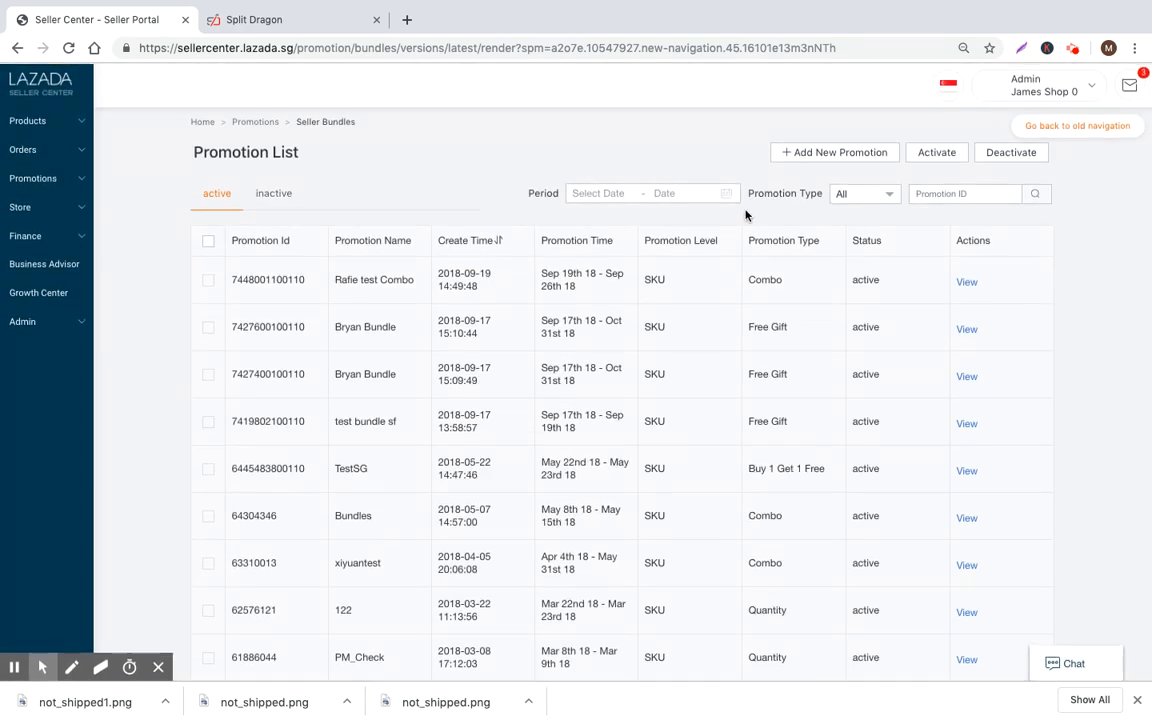
mouse_move(604, 148)
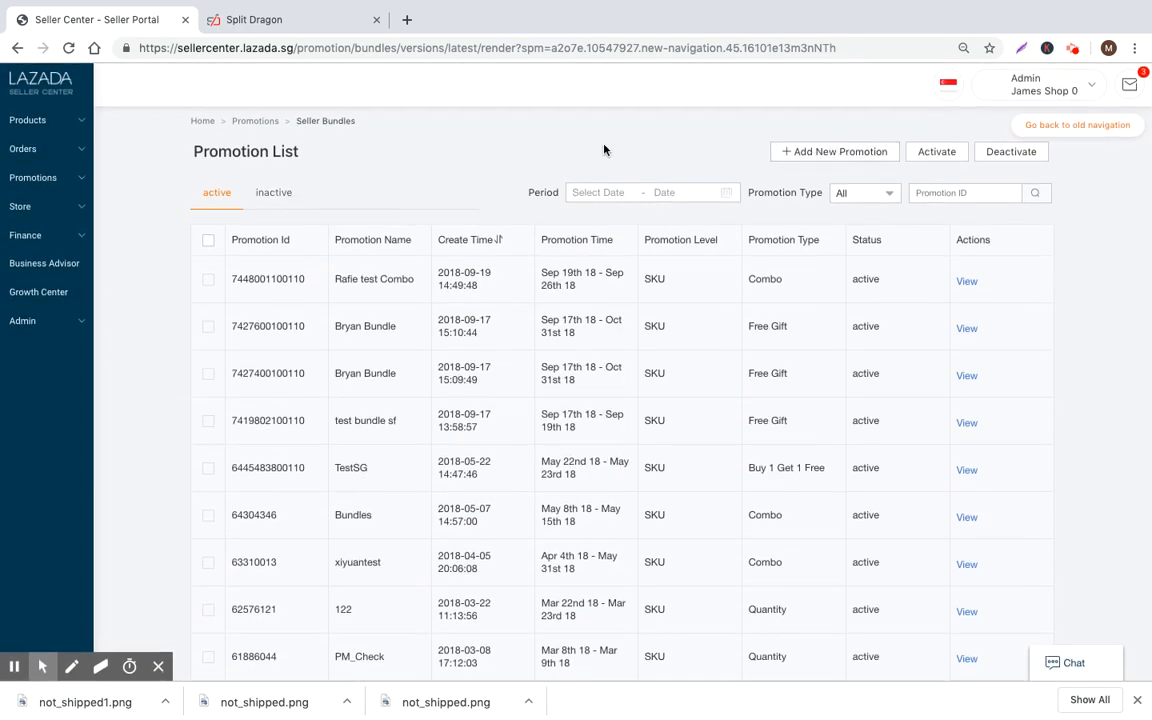
mouse_move(470, 172)
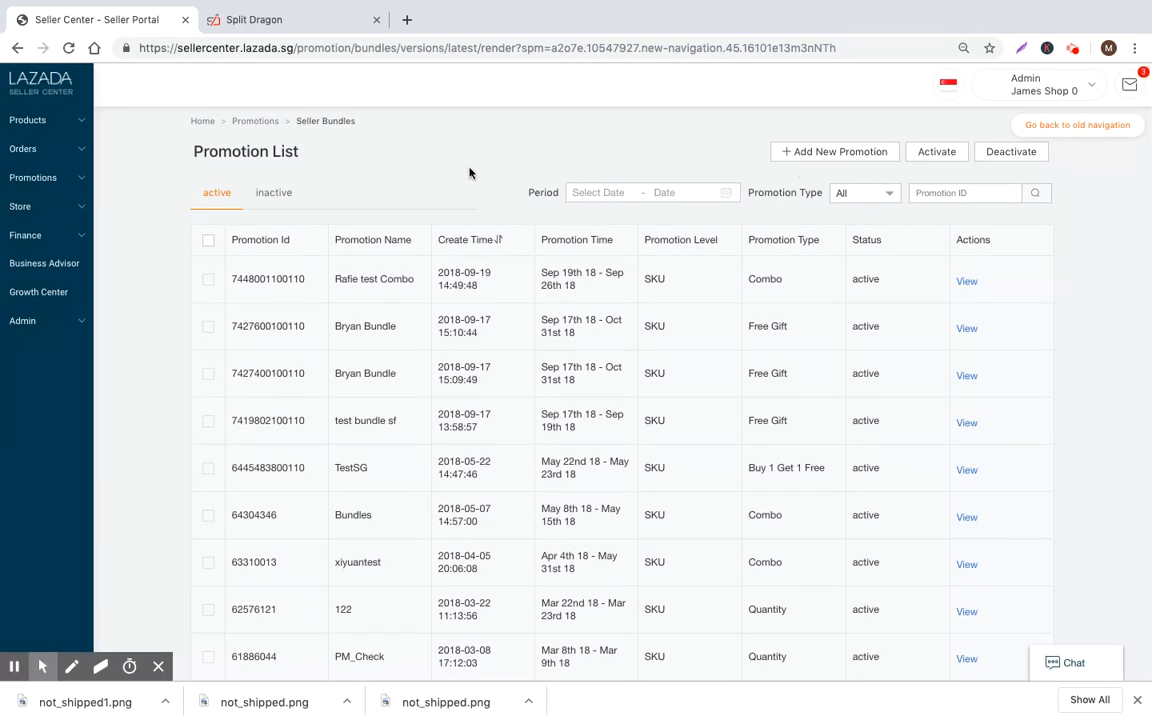
left_click(834, 152)
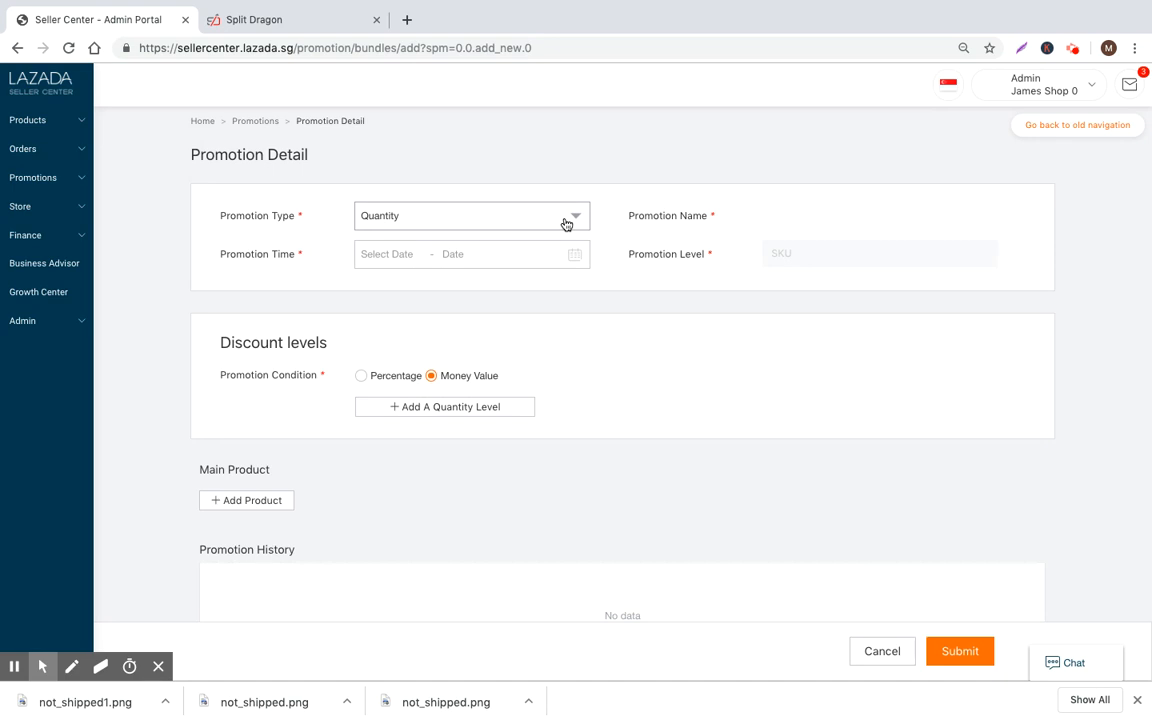
Step: Choose Buy 1 Get 1 Free as the promotion type
left_click(568, 218)
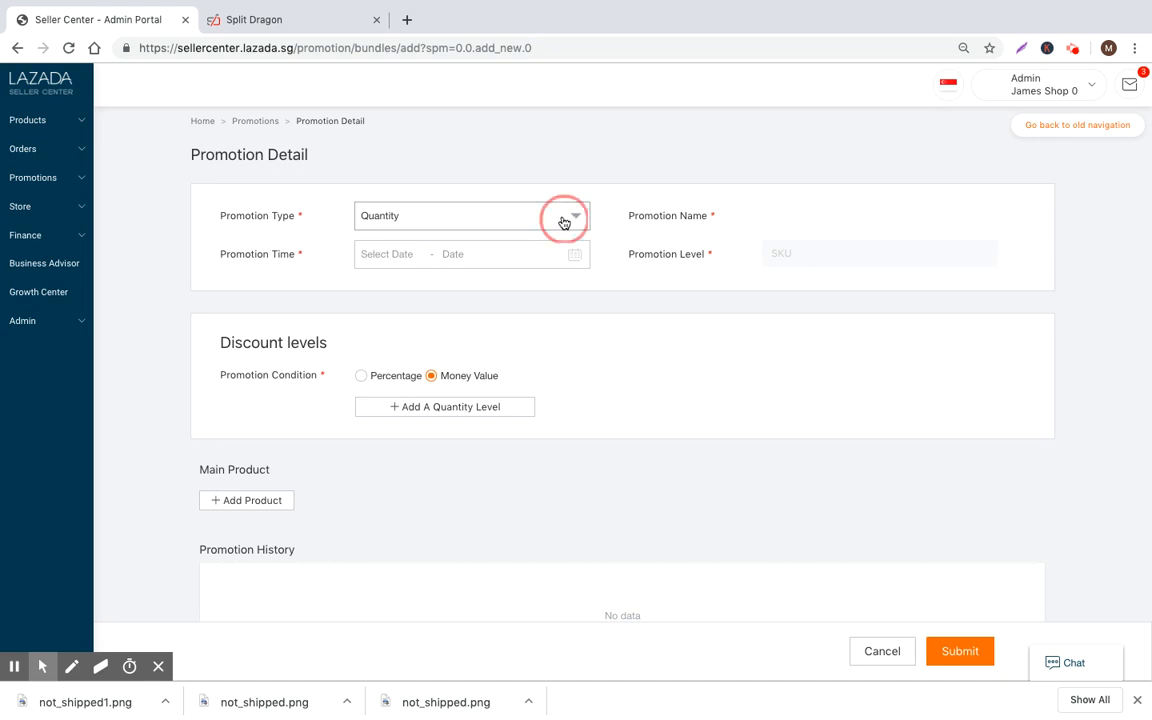
left_click(564, 220)
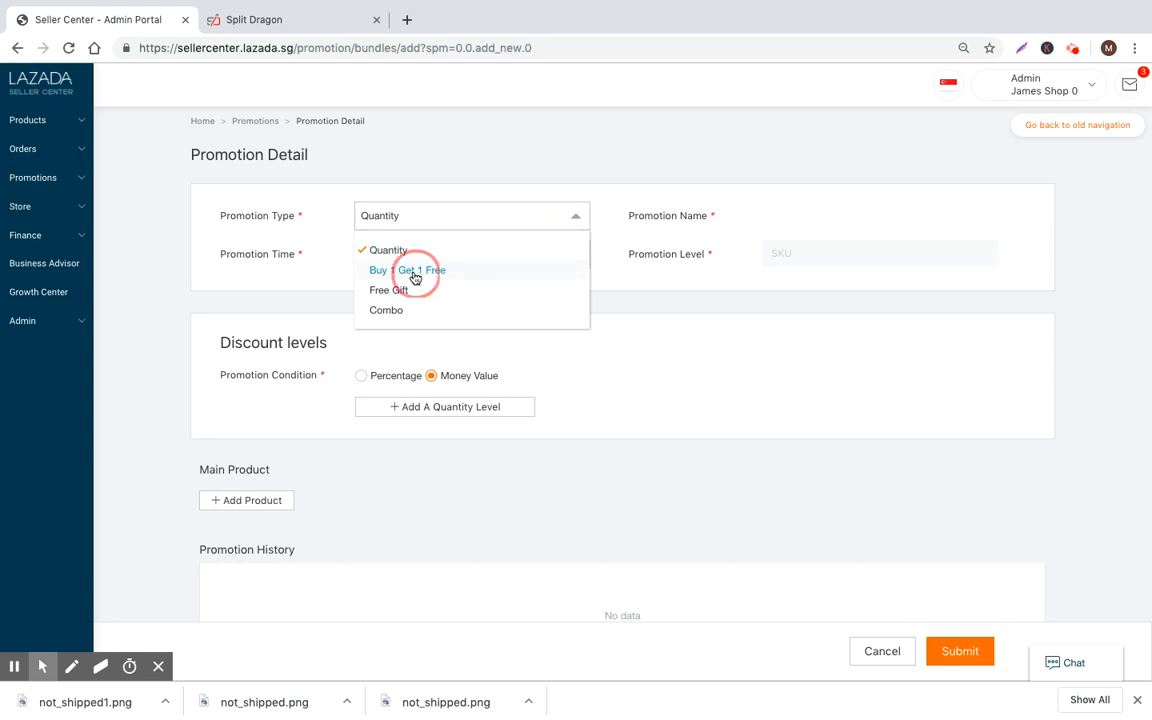
left_click(404, 270)
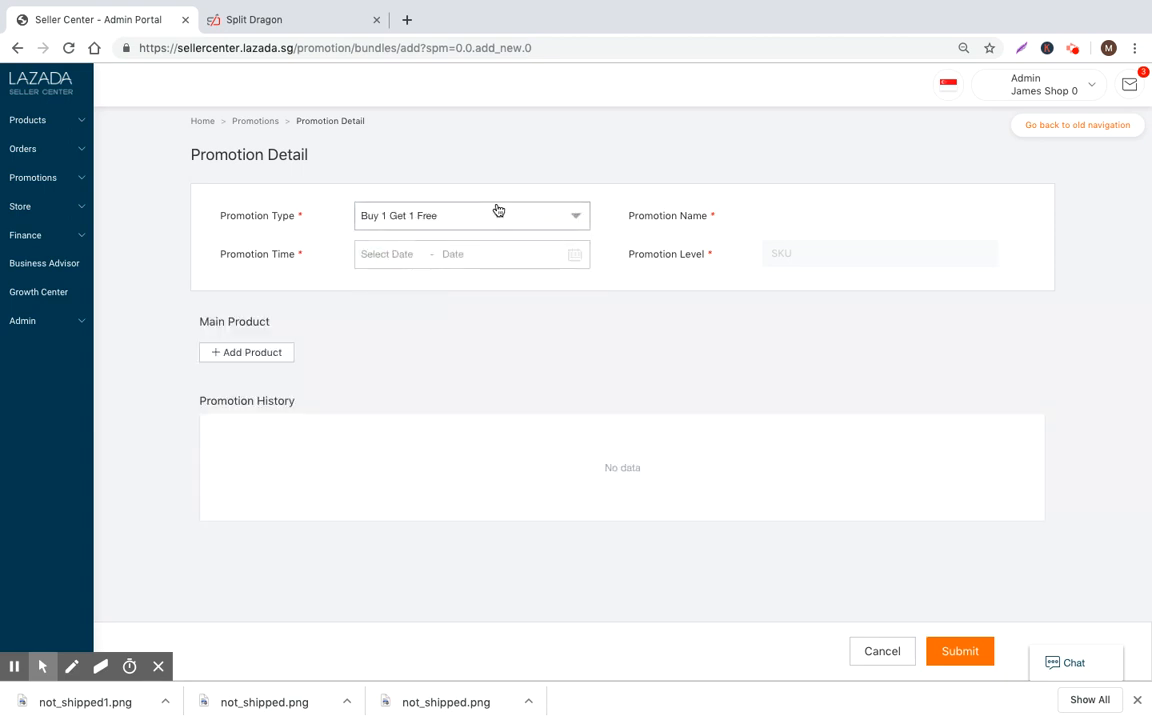
Step: Switch the promotion type to Free Gift, then to Combo, dismissing an e-mail pop-up
left_click(472, 216)
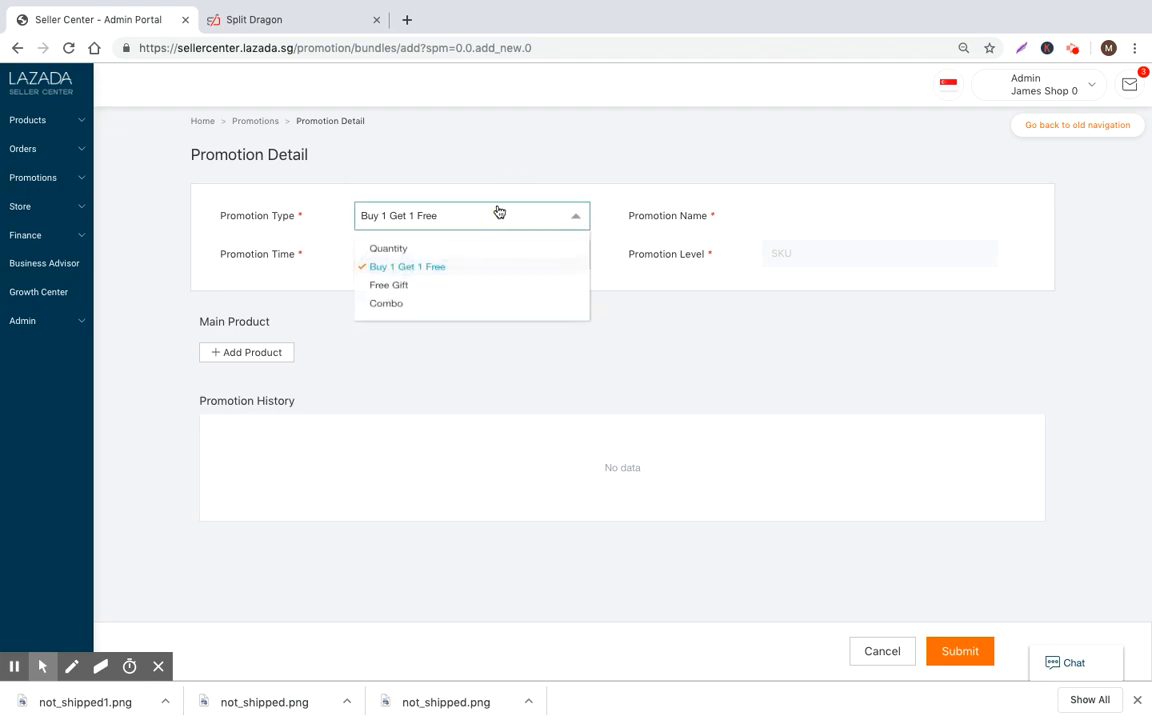
left_click(388, 284)
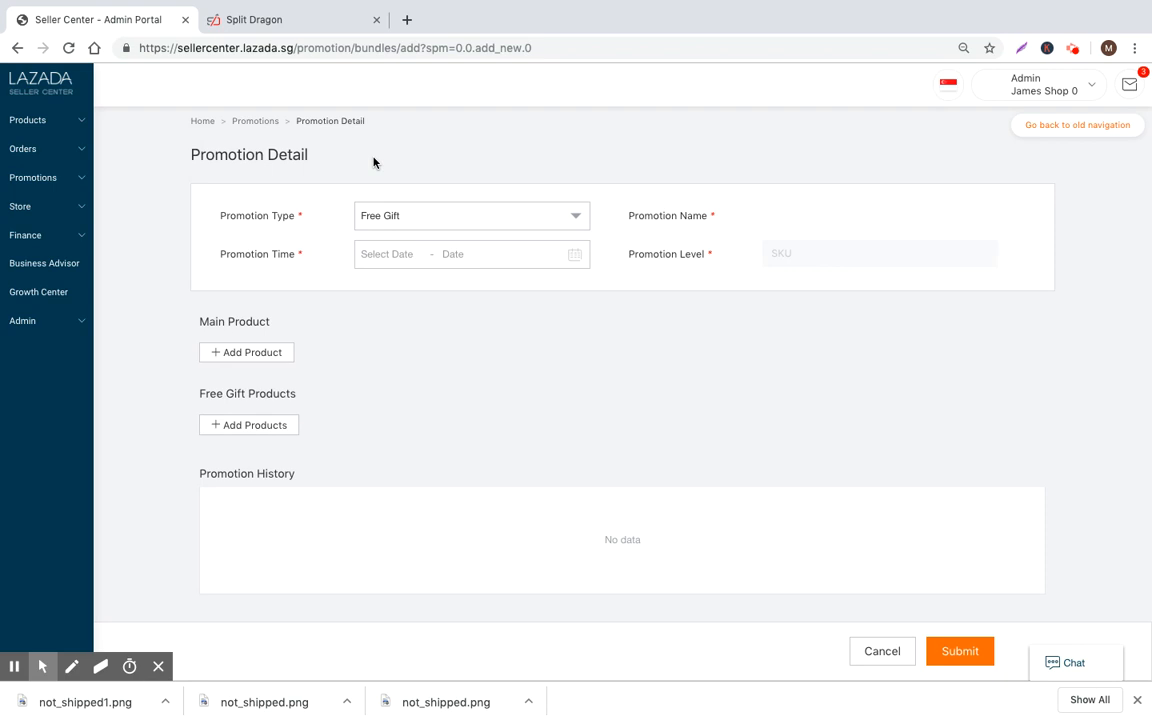
left_click(470, 216)
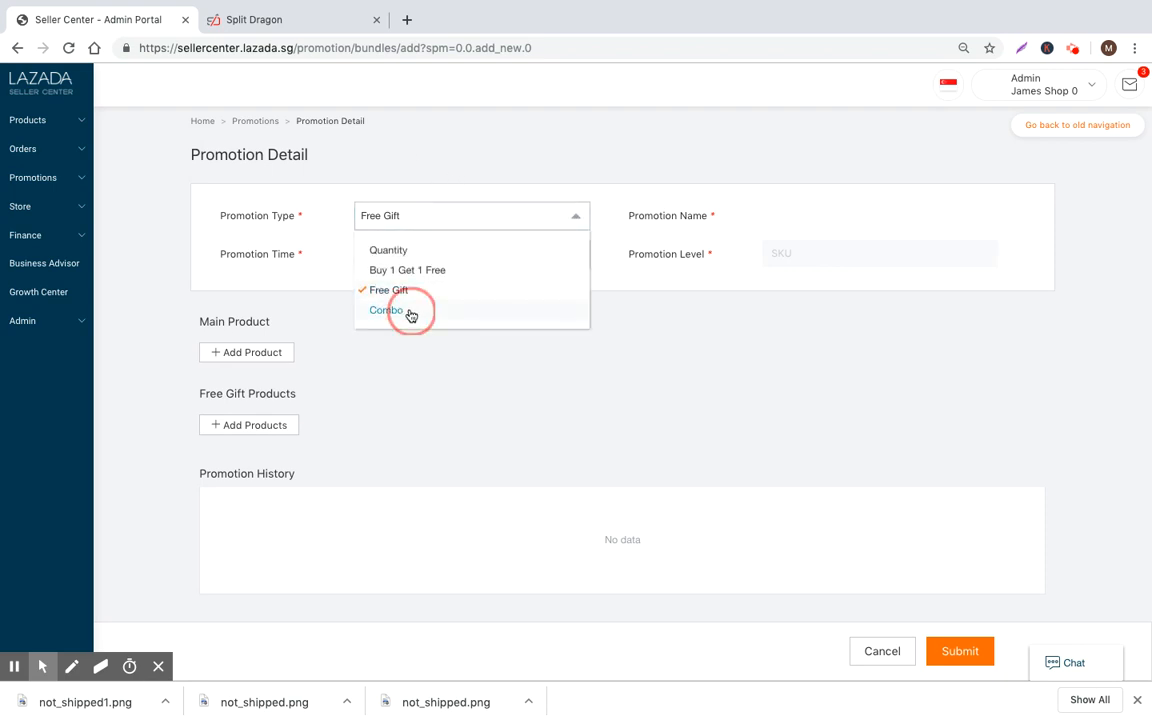
left_click(388, 310)
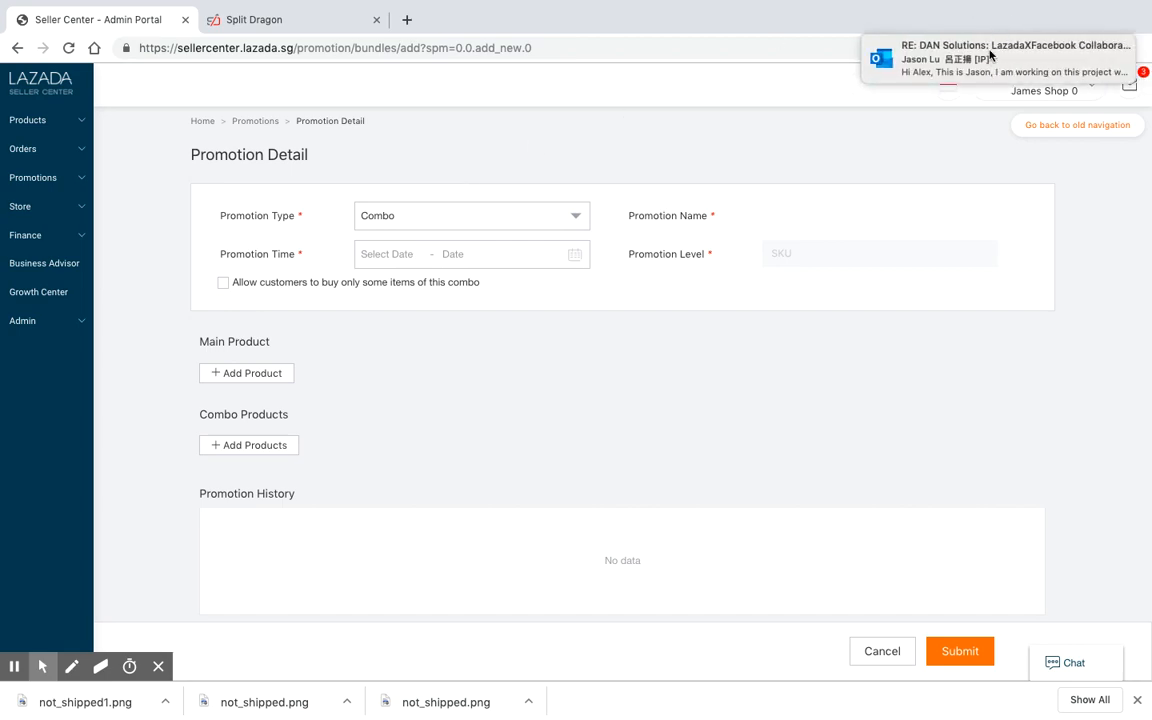
left_click(996, 60)
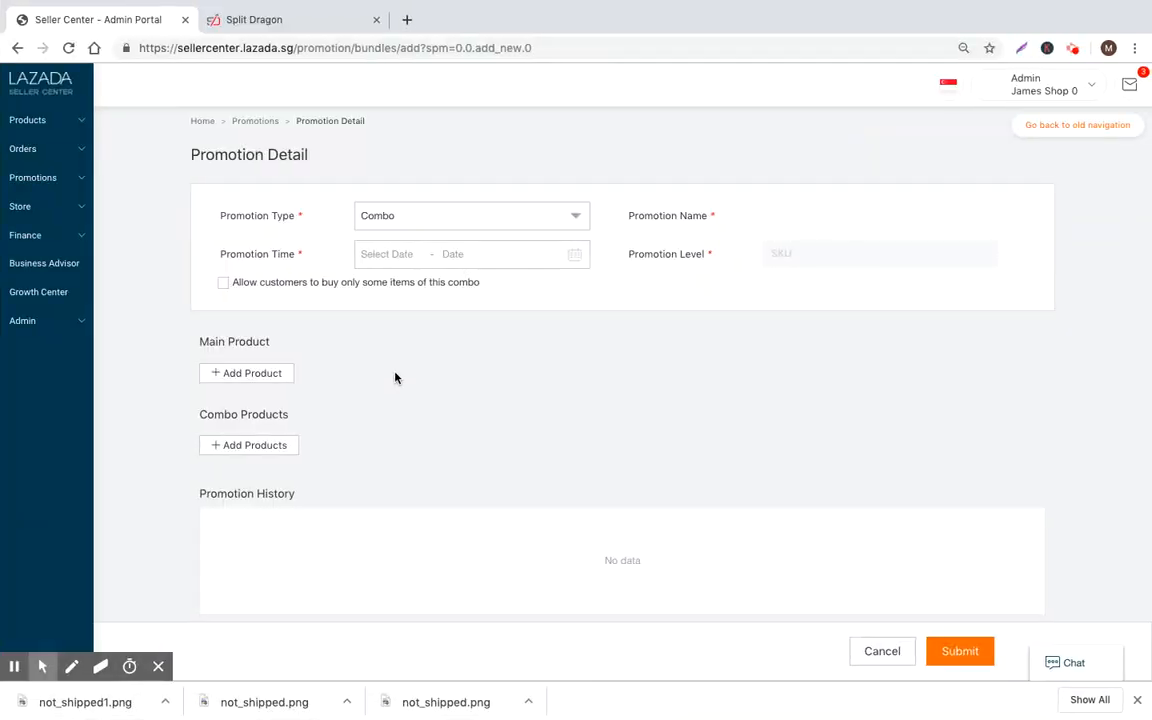
mouse_move(388, 336)
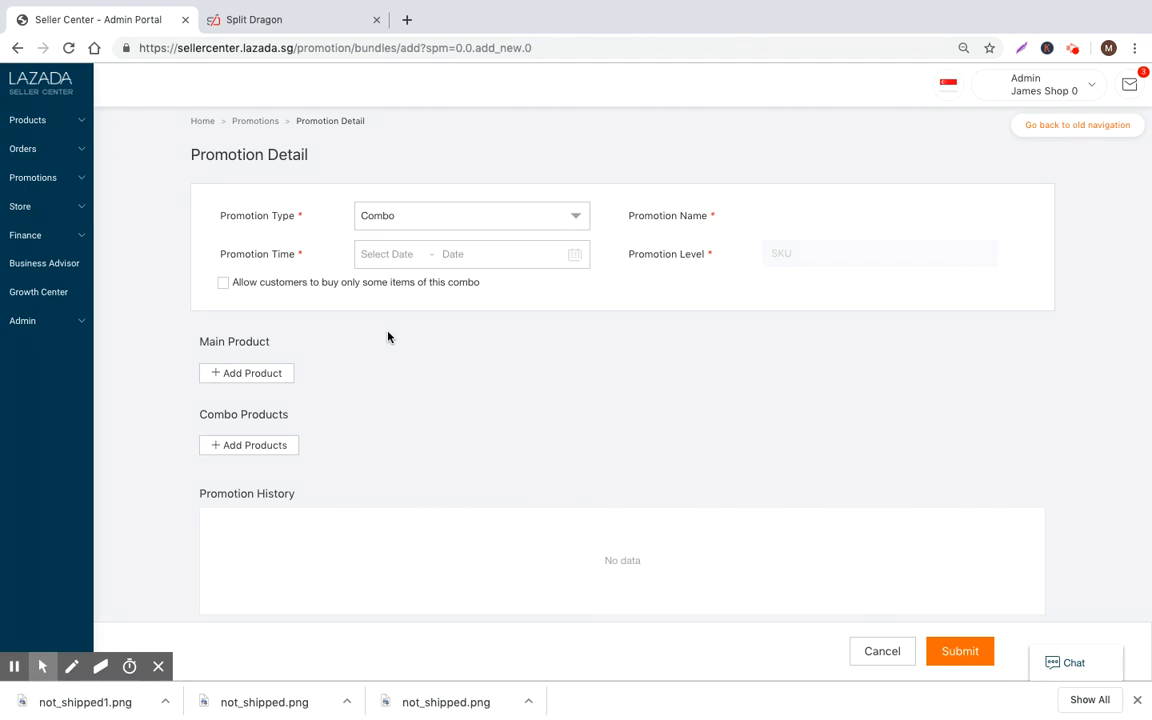
mouse_move(574, 138)
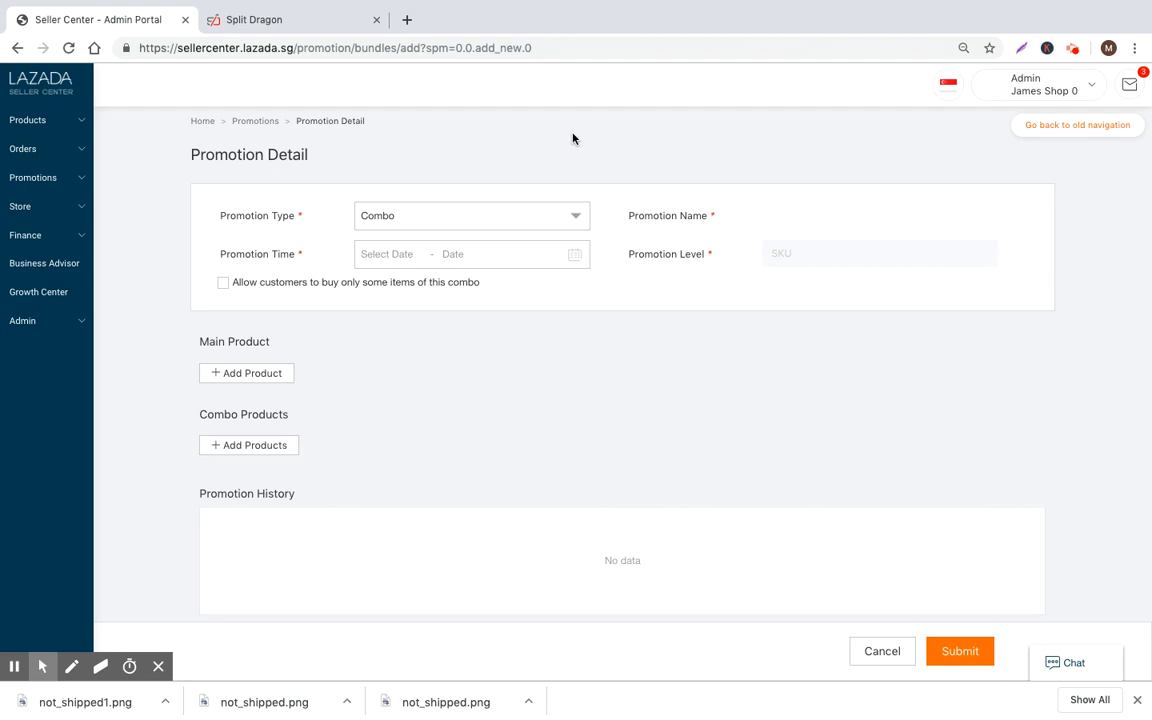
Step: Set the promotion type back to Quantity, revealing the discount levels section
left_click(472, 216)
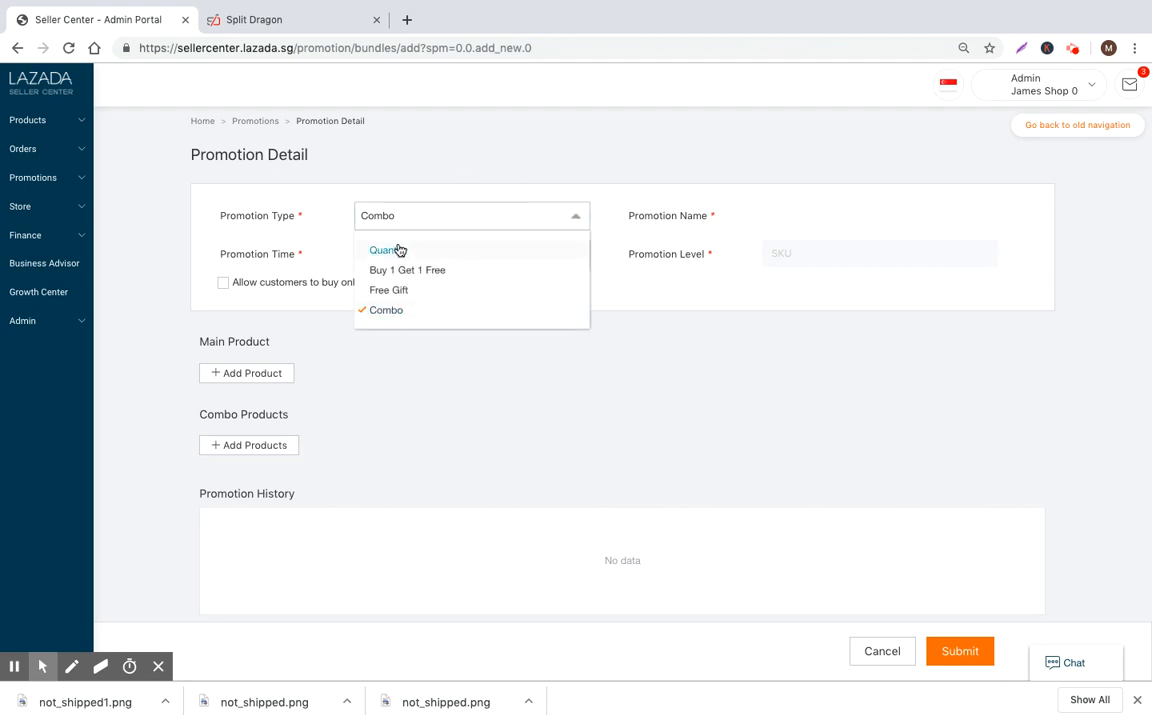
mouse_move(398, 252)
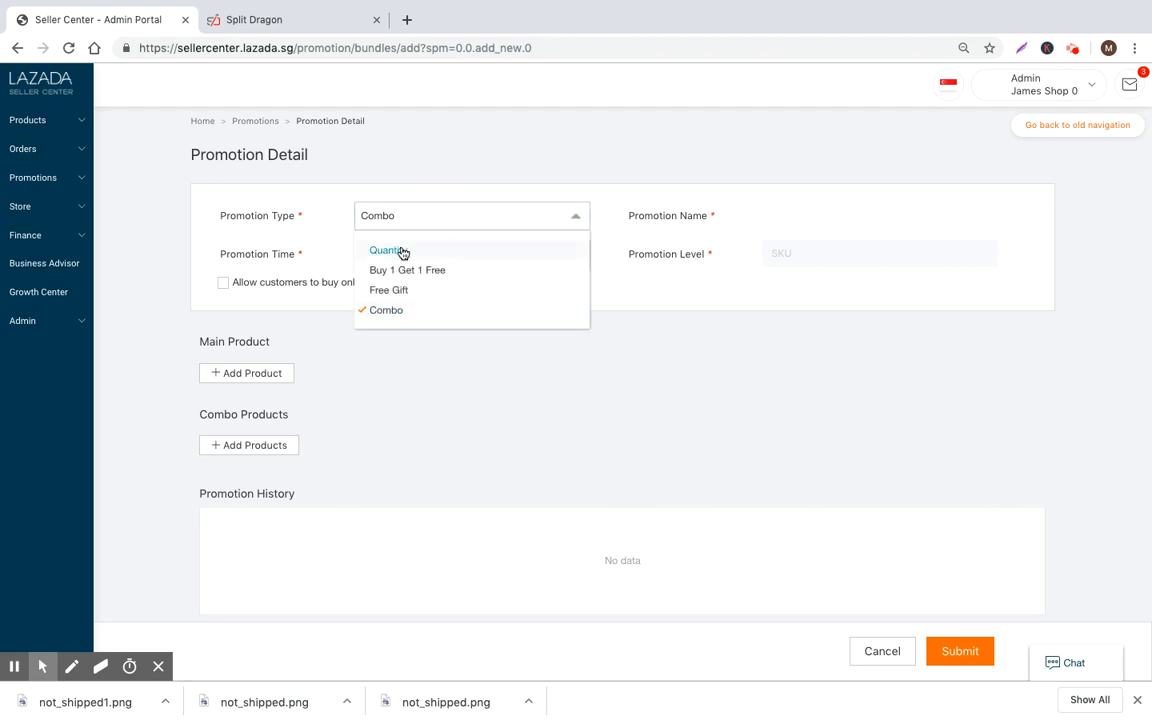
left_click(386, 250)
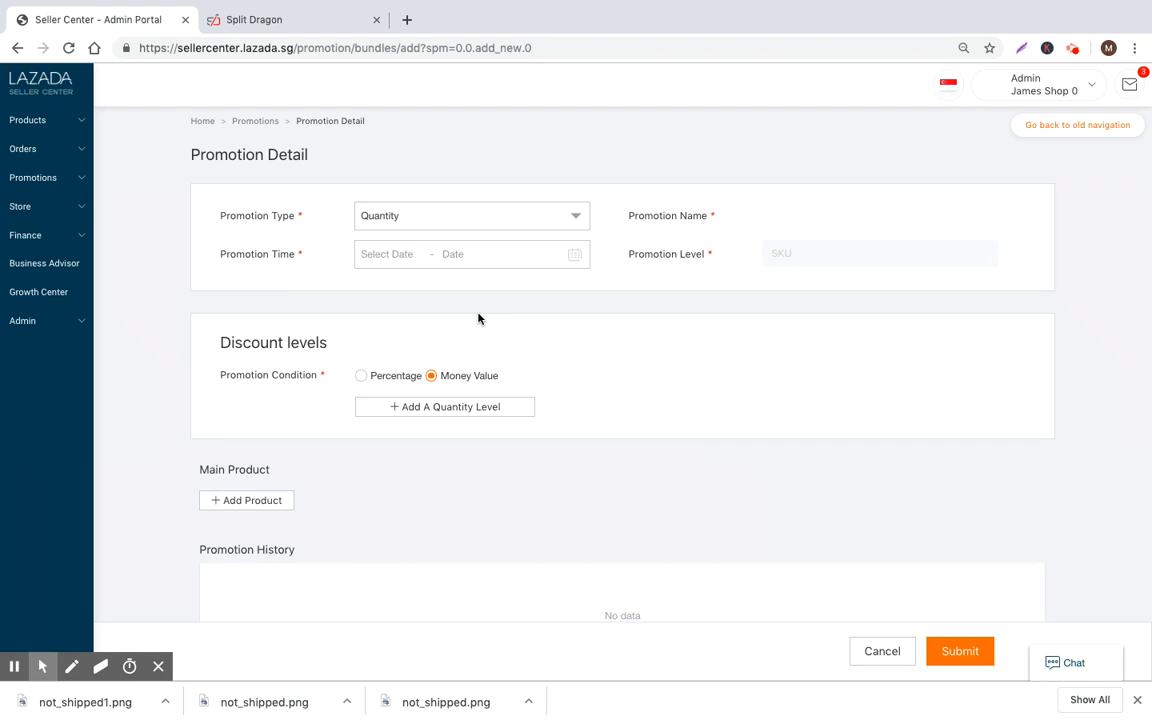
mouse_move(516, 308)
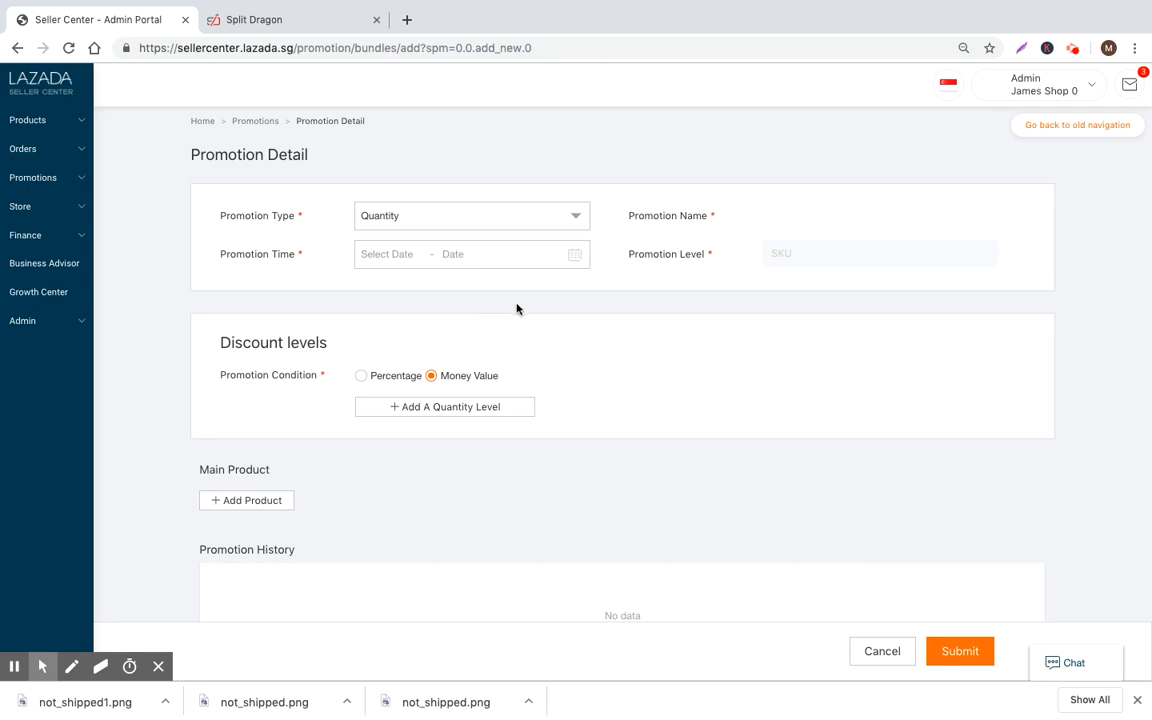
mouse_move(432, 190)
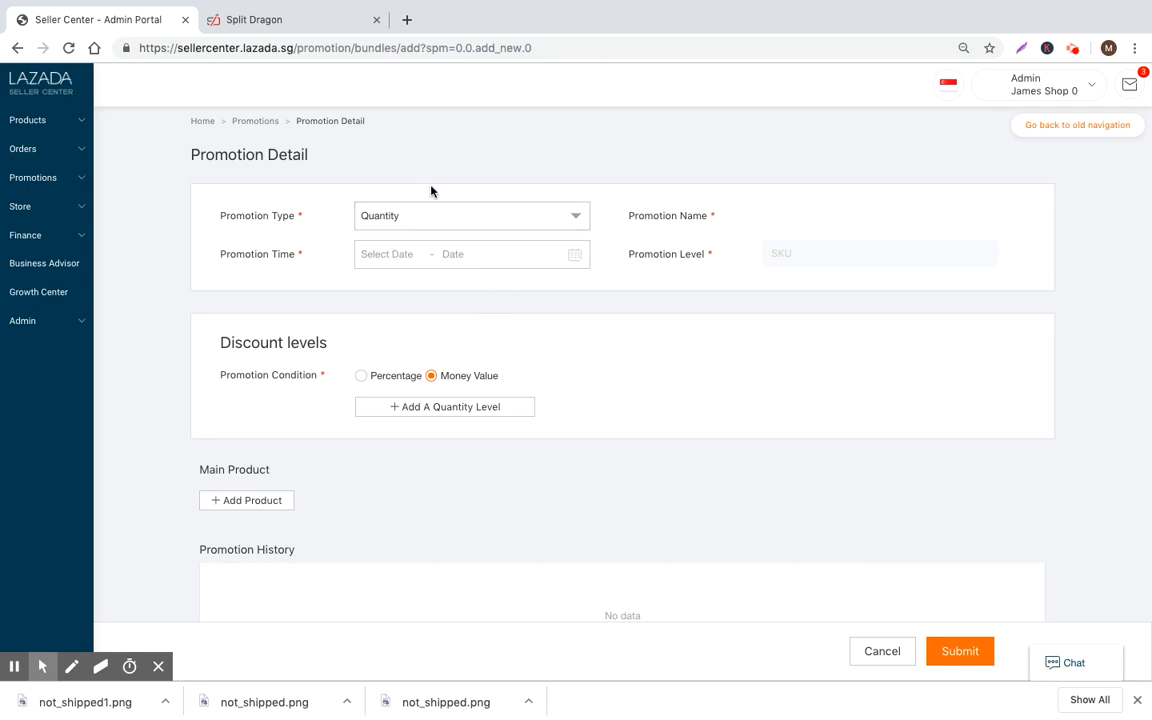
Step: Pick 18 July 2019 as the promotion start date in the calendar
left_click(396, 252)
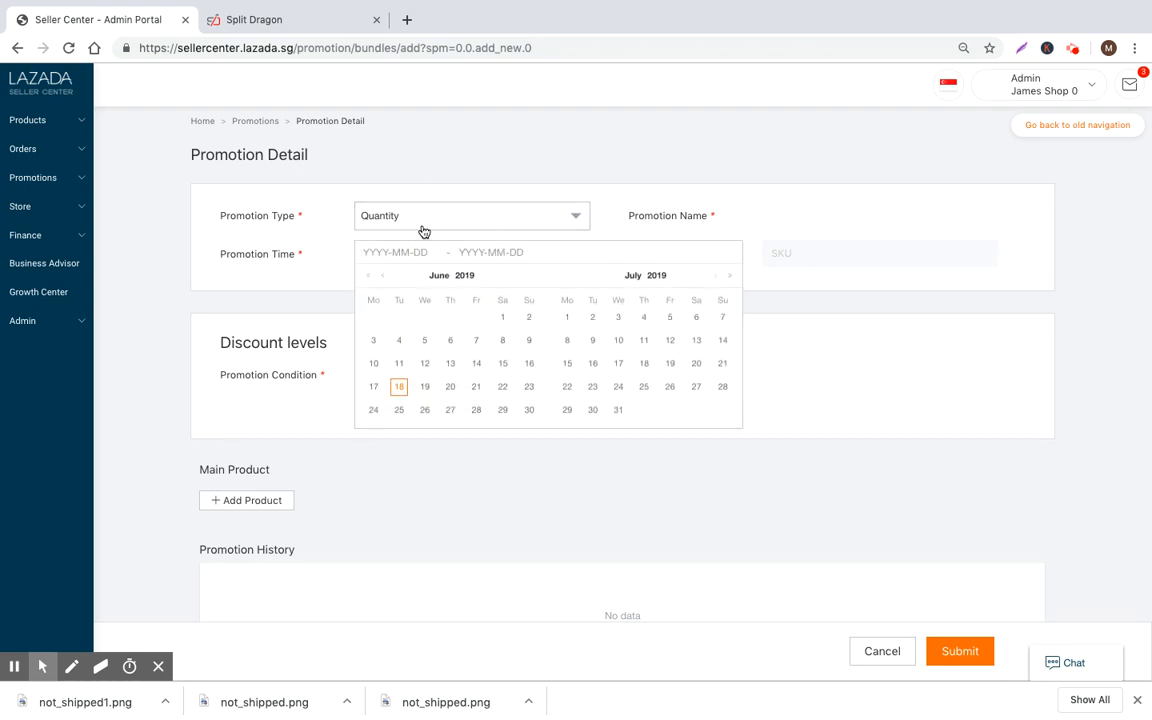
mouse_move(410, 356)
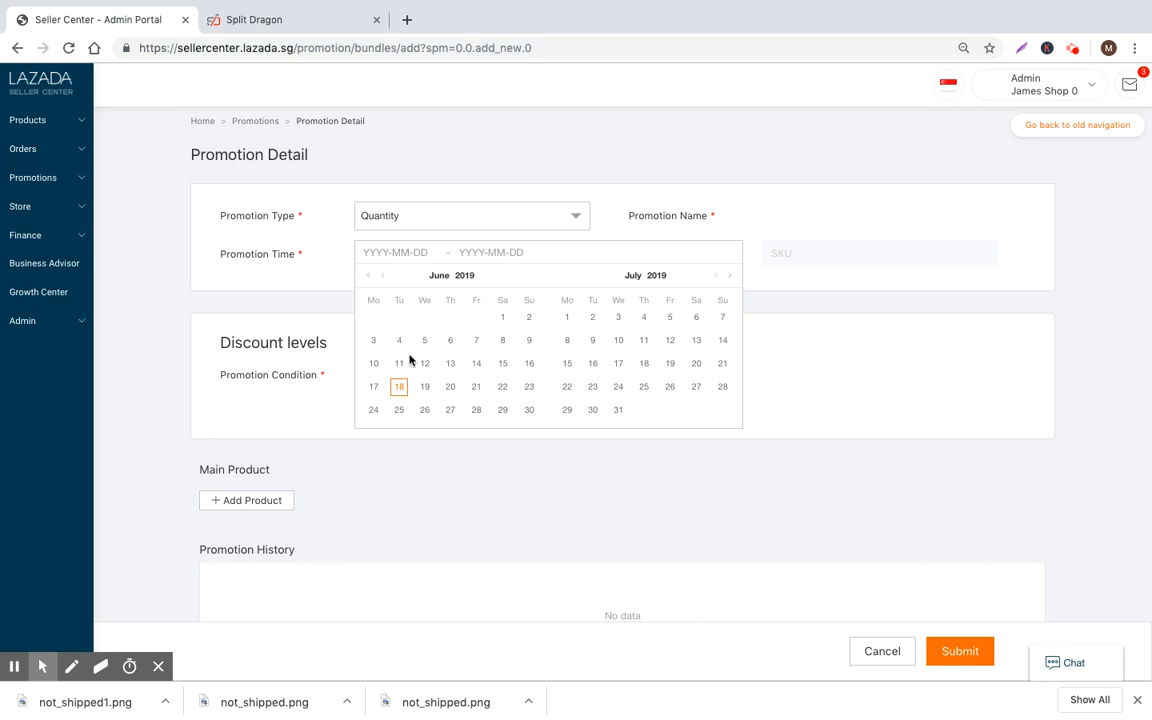
left_click(400, 386)
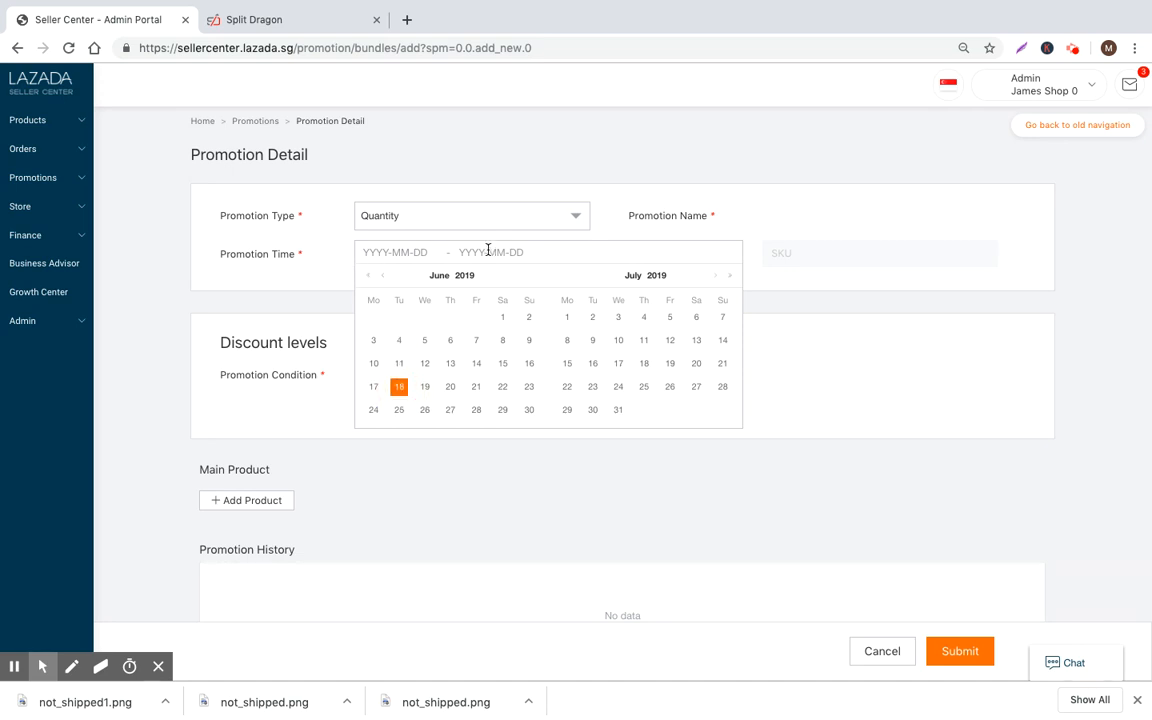
left_click(400, 388)
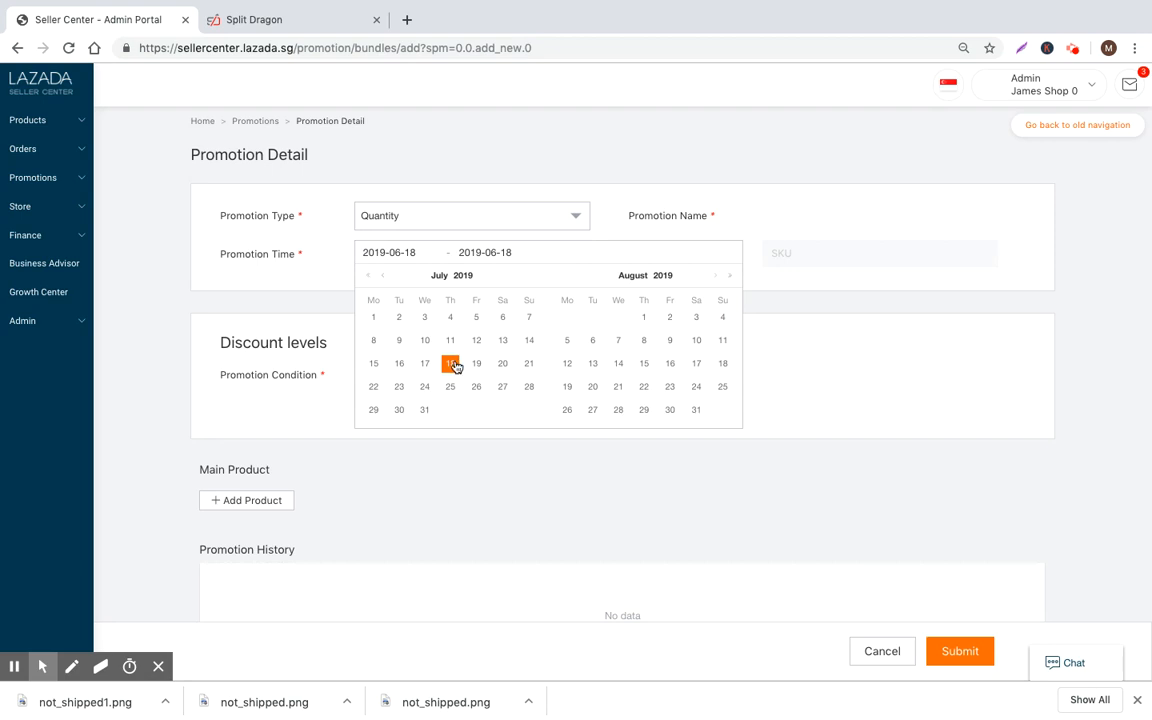
left_click(450, 364)
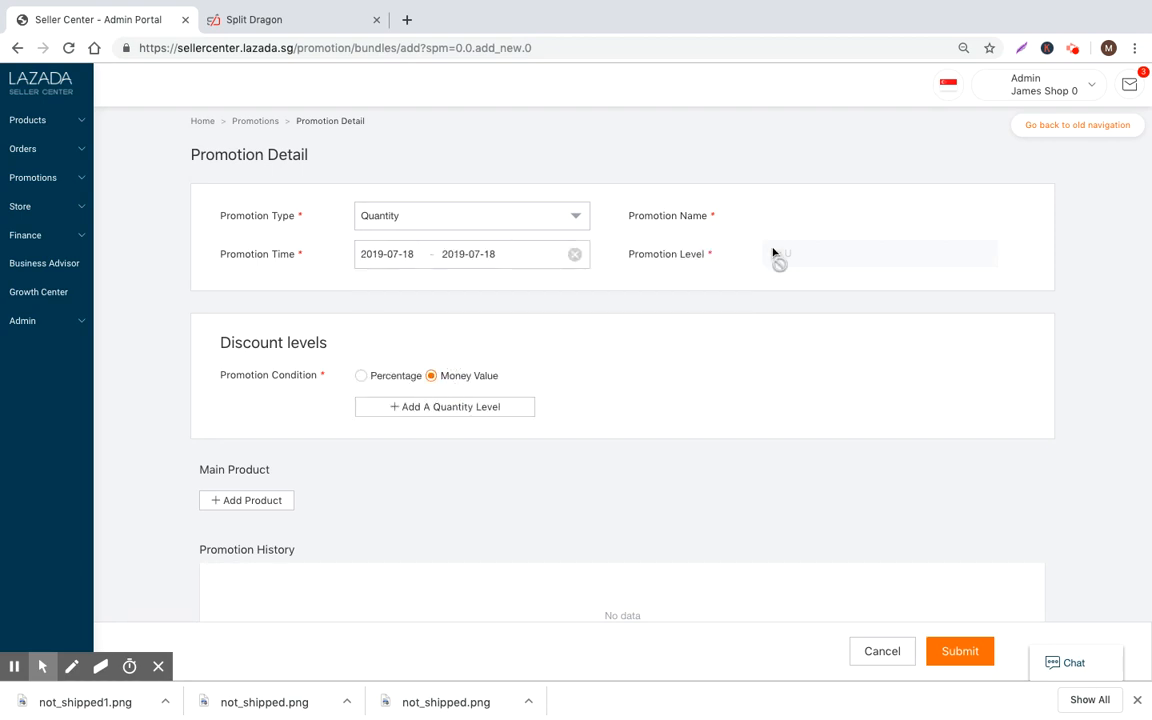
Step: End the promotion on 18 August 2019 and name it 'Quantity Bundle Test 1'
left_click(390, 254)
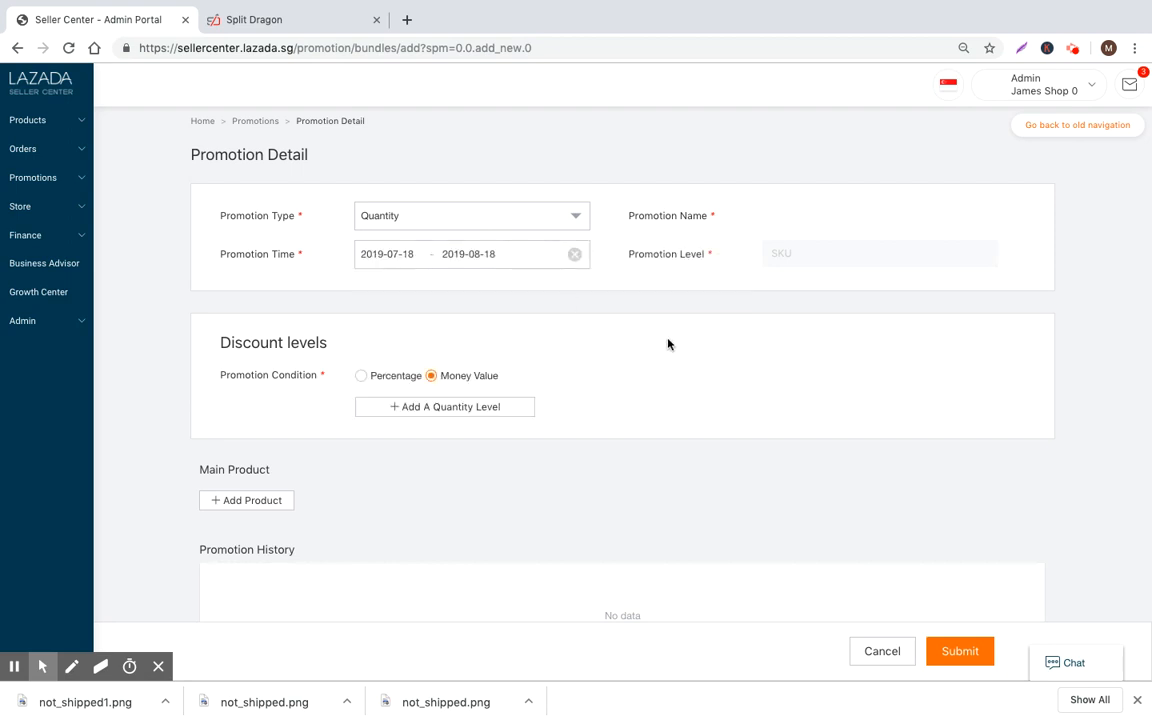
mouse_move(584, 264)
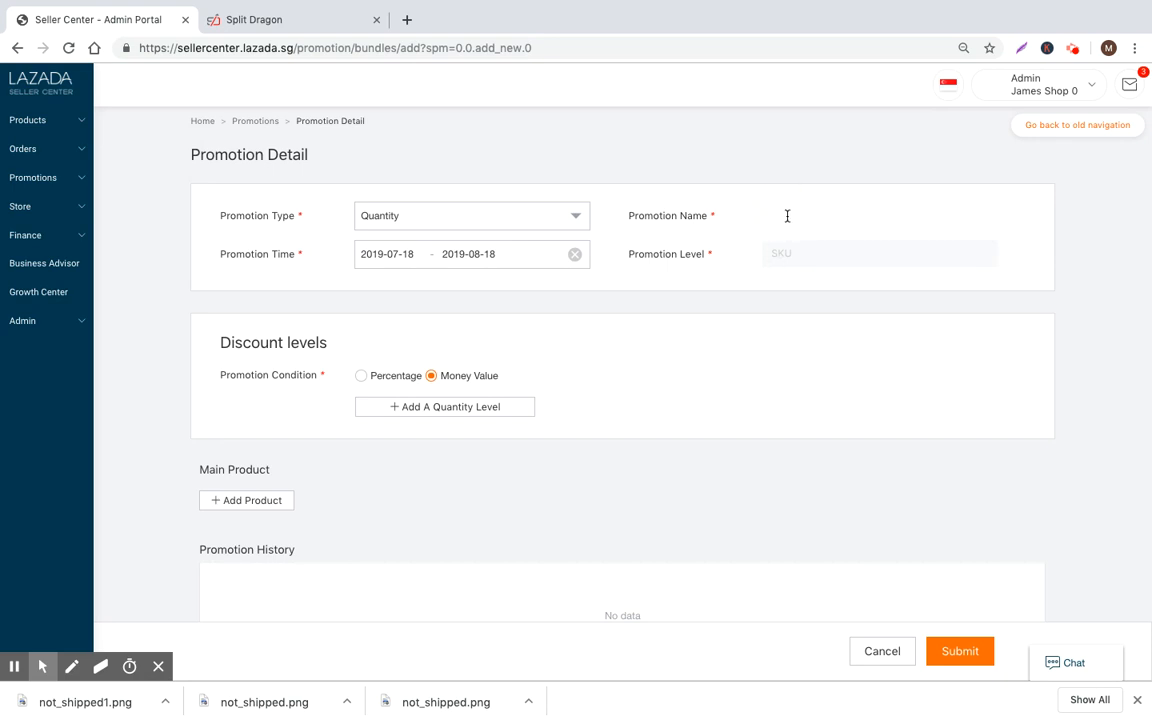
type("Quantity Bundle Test 1")
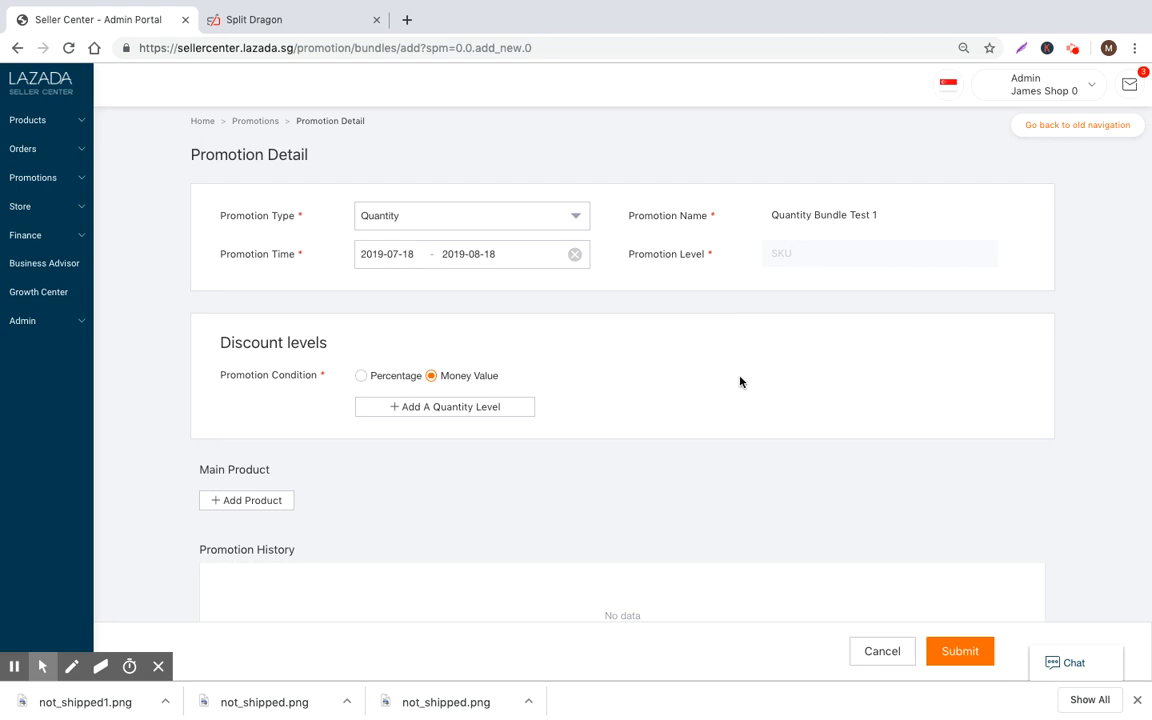
Step: Enter discount levels buy 5 for SGD 10 off and buy 7 for SGD 20 off
scroll("down", 3)
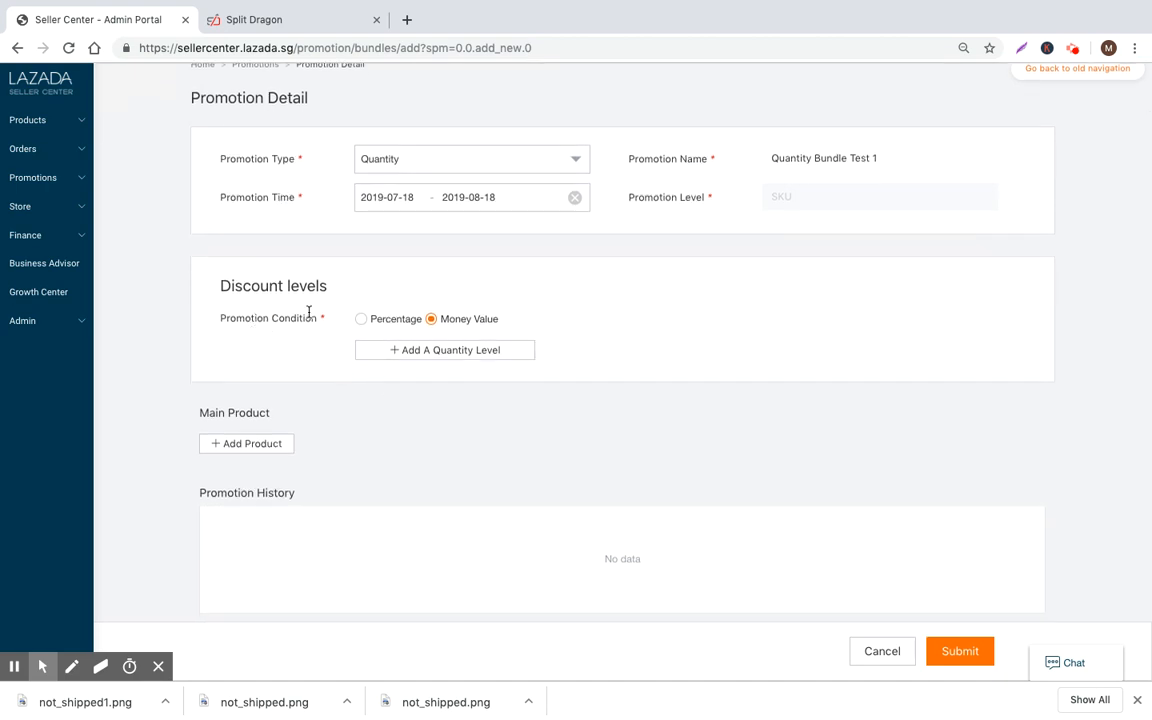
mouse_move(436, 324)
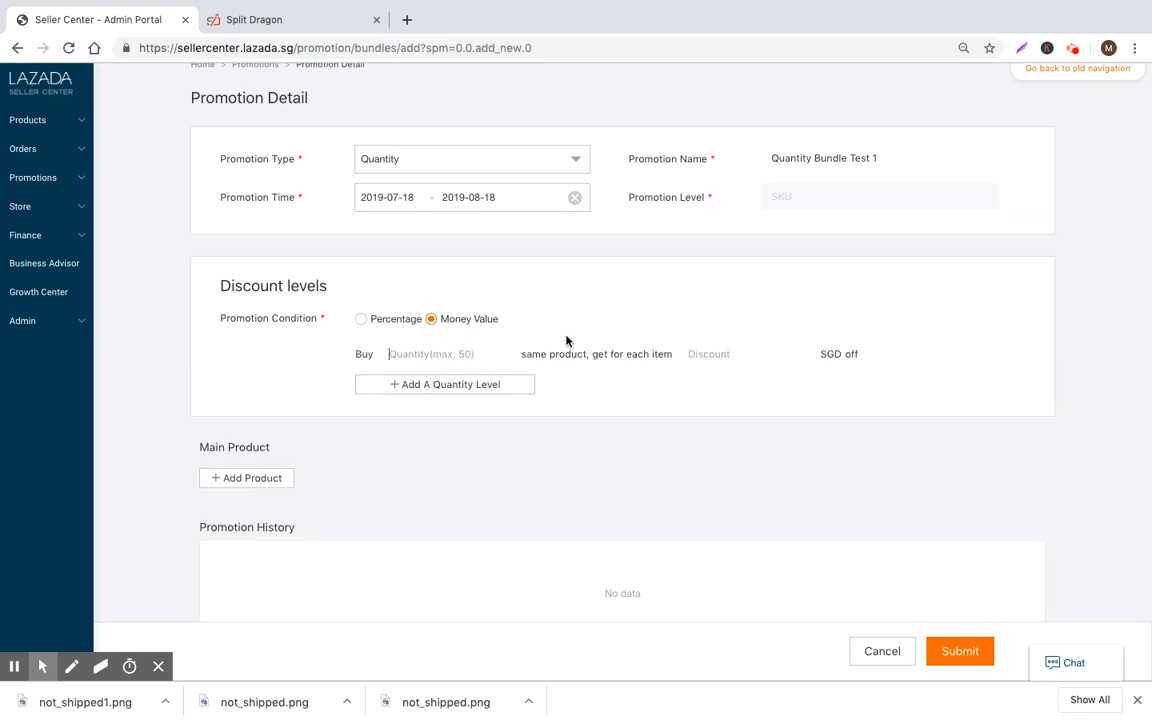
type("5")
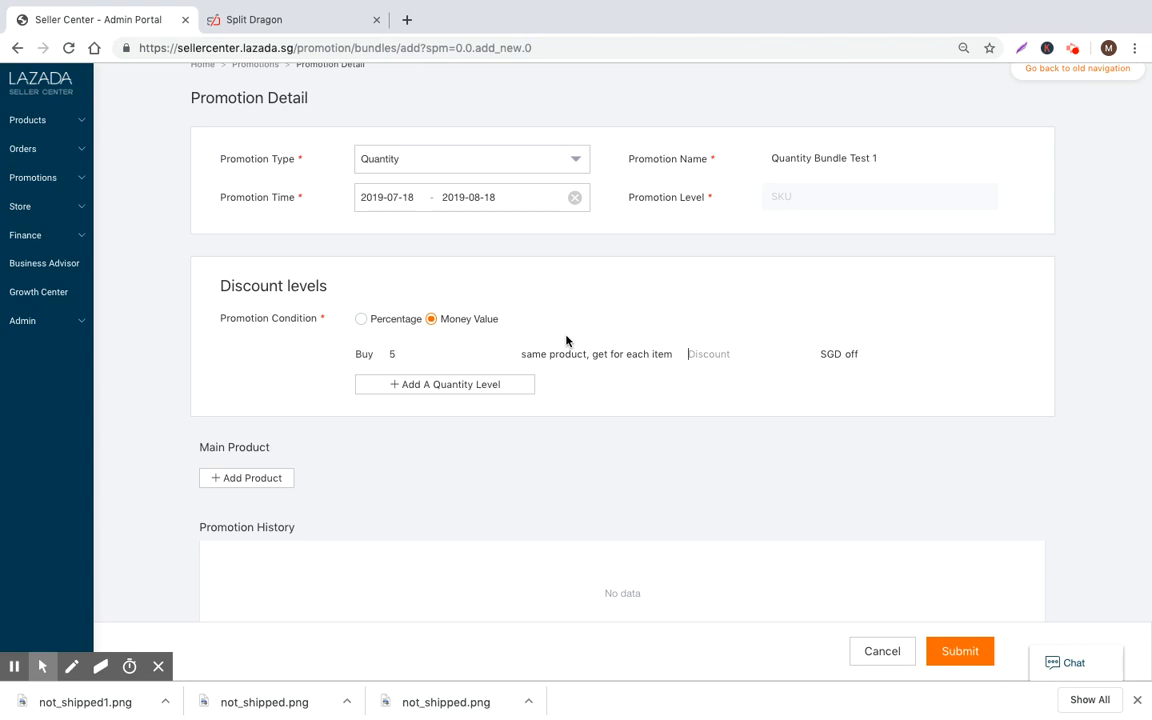
mouse_move(556, 340)
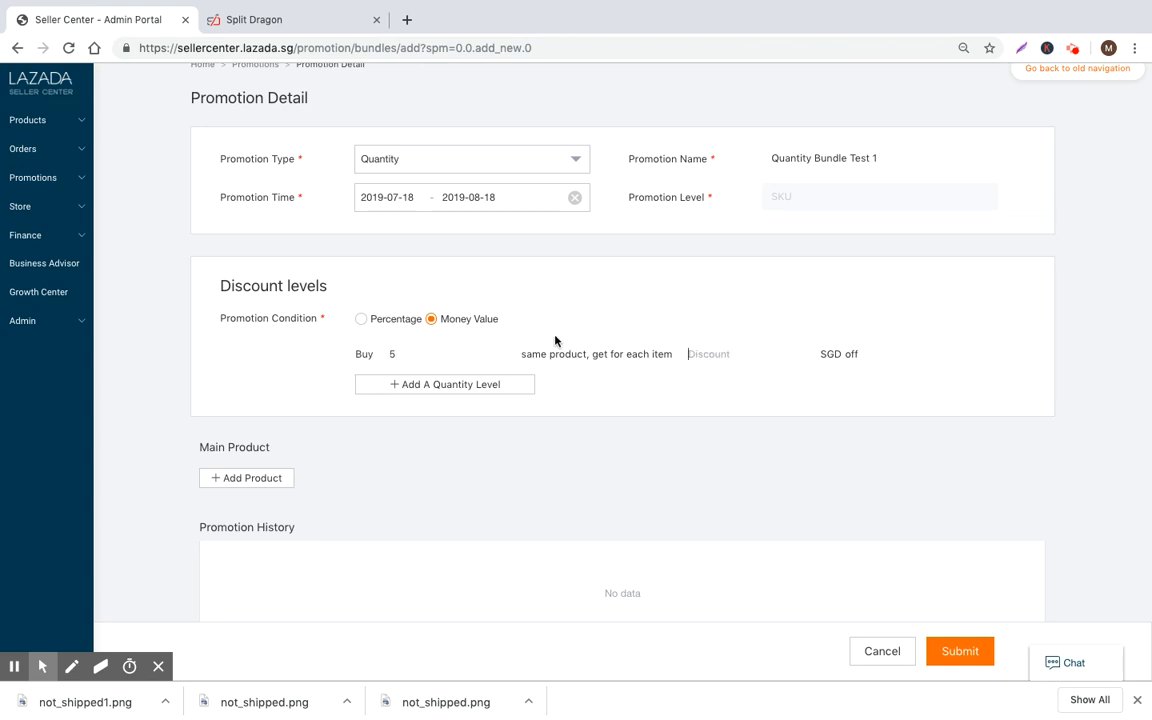
type("10")
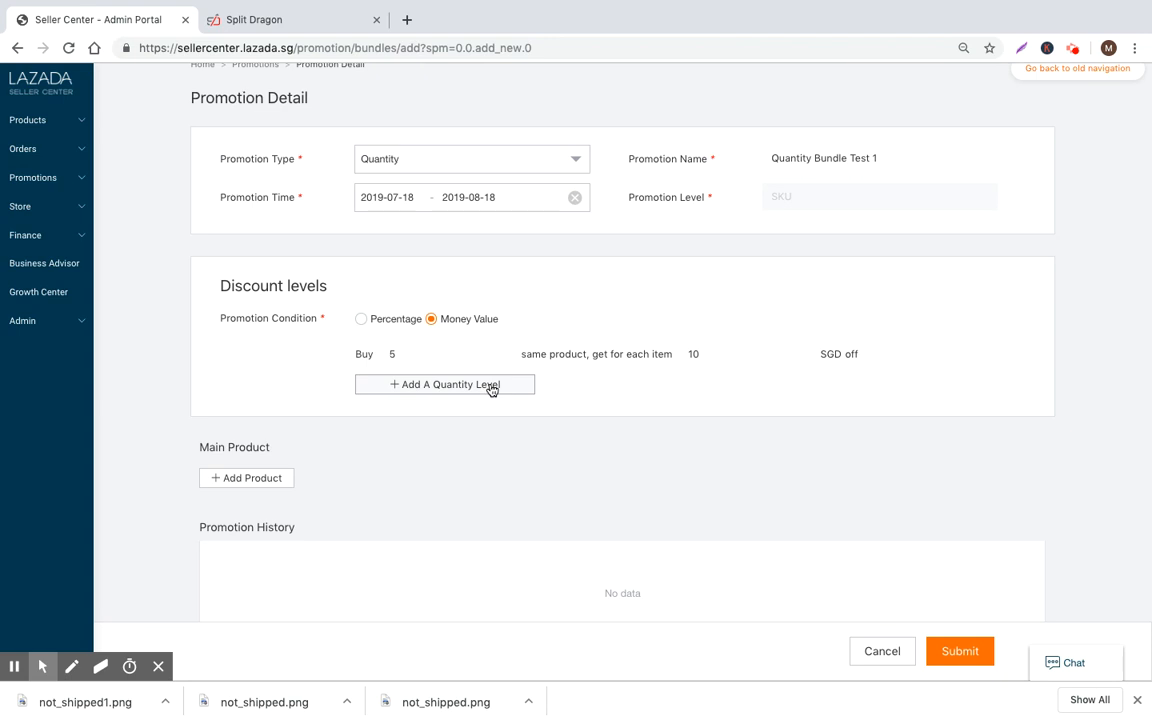
left_click(444, 384)
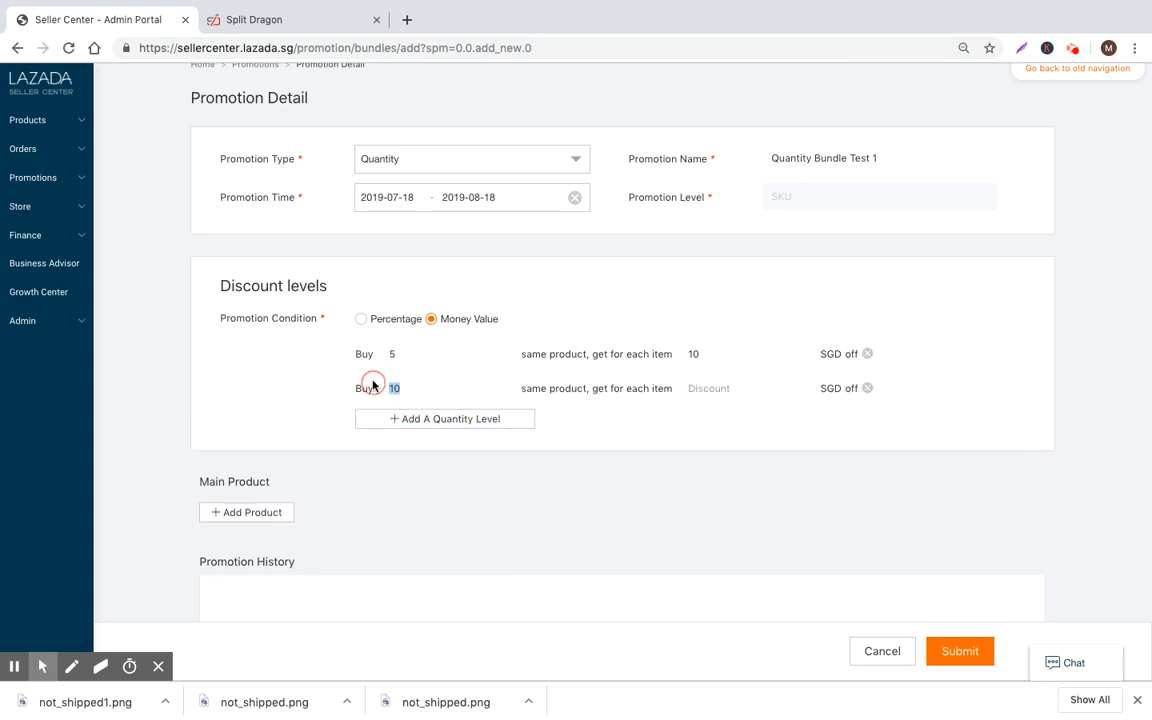
type("7")
left_click(742, 388)
type("20")
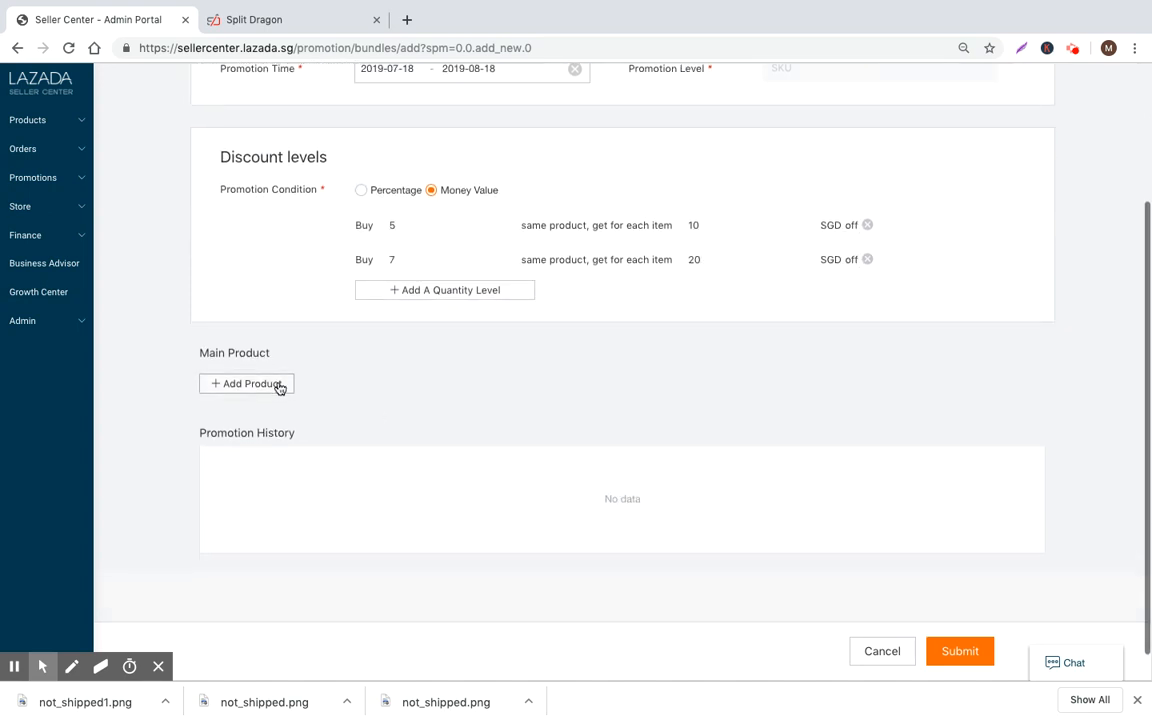
Step: Add the black 24" Aluminium Frame Matt Luggage with Lock as the main product
left_click(248, 384)
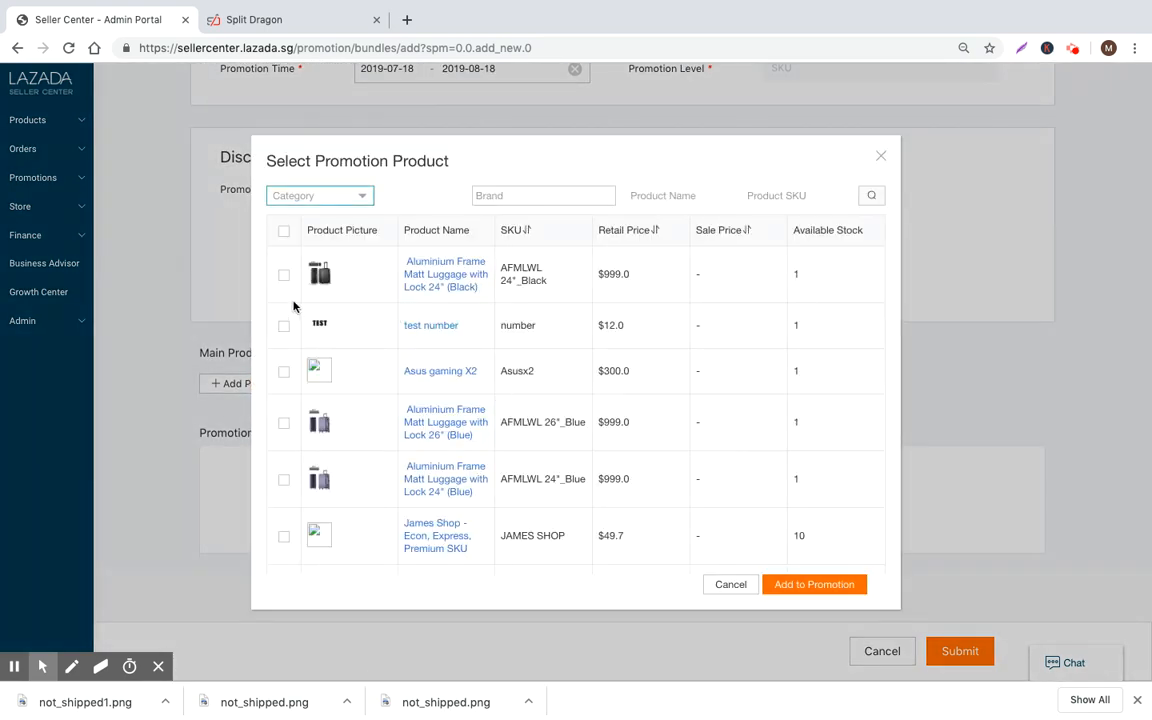
left_click(284, 274)
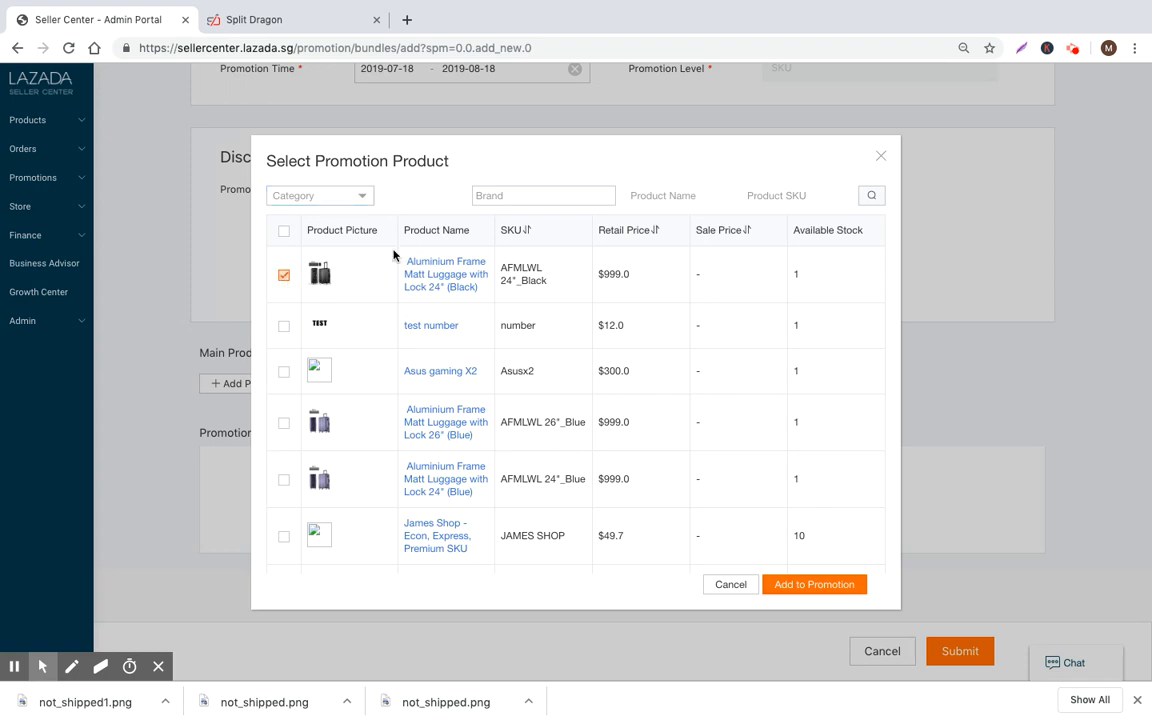
mouse_move(802, 600)
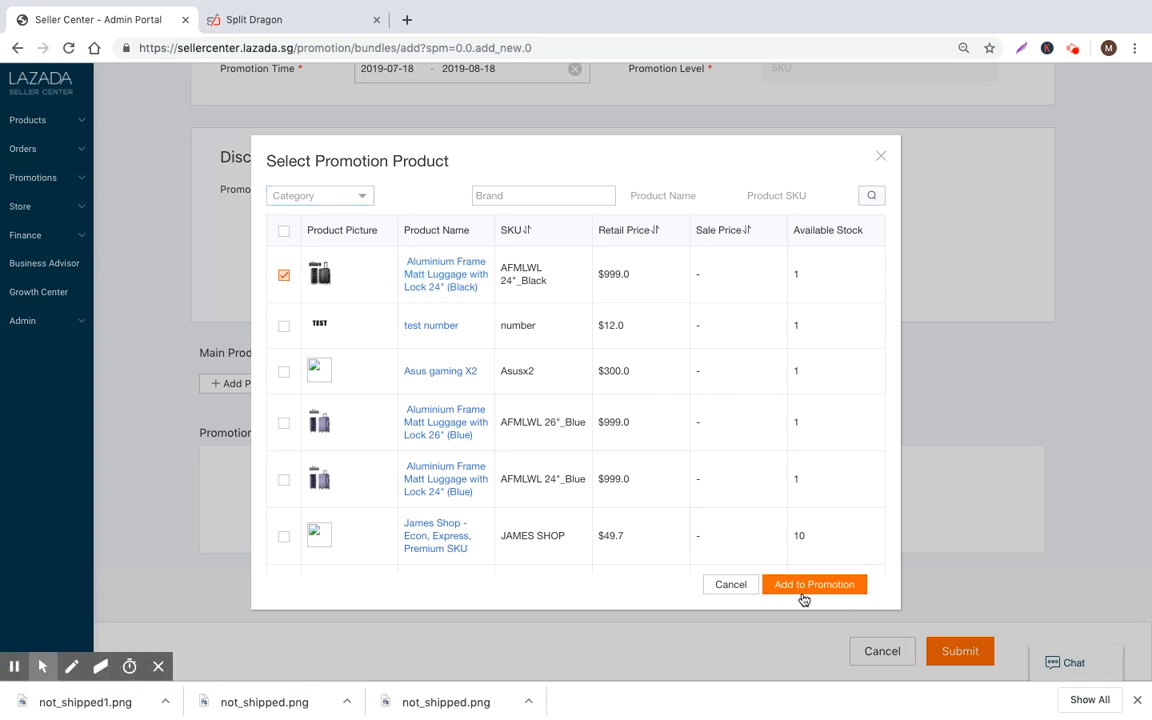
left_click(816, 584)
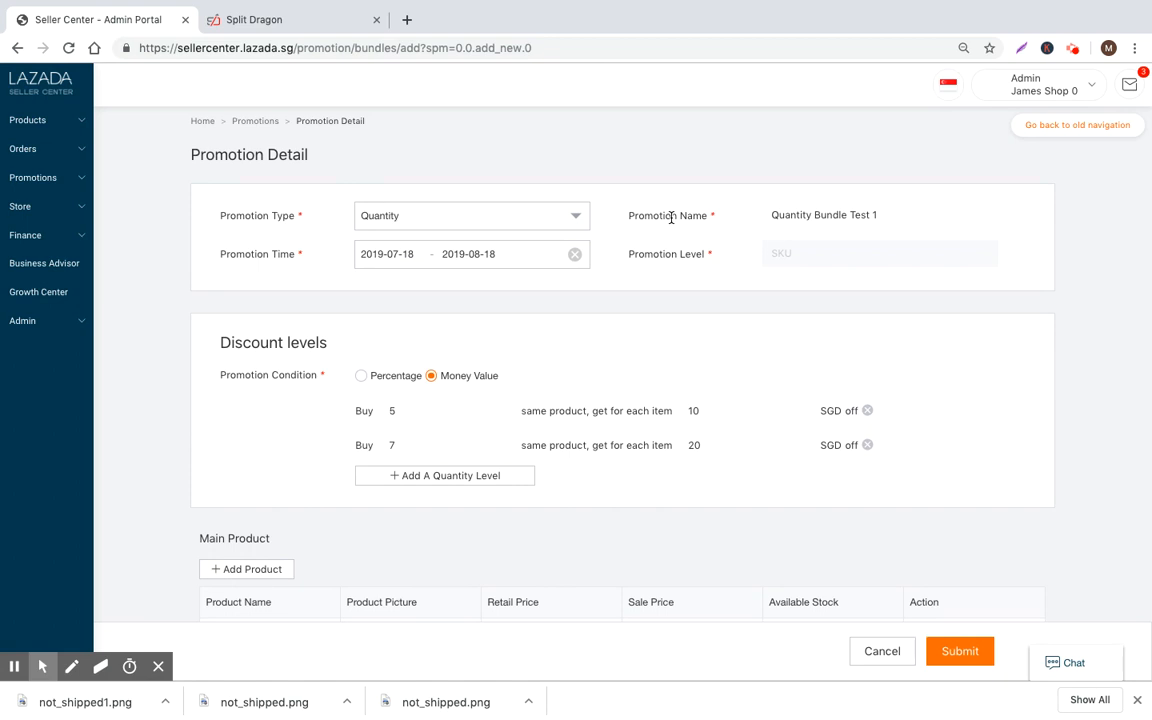
mouse_move(440, 396)
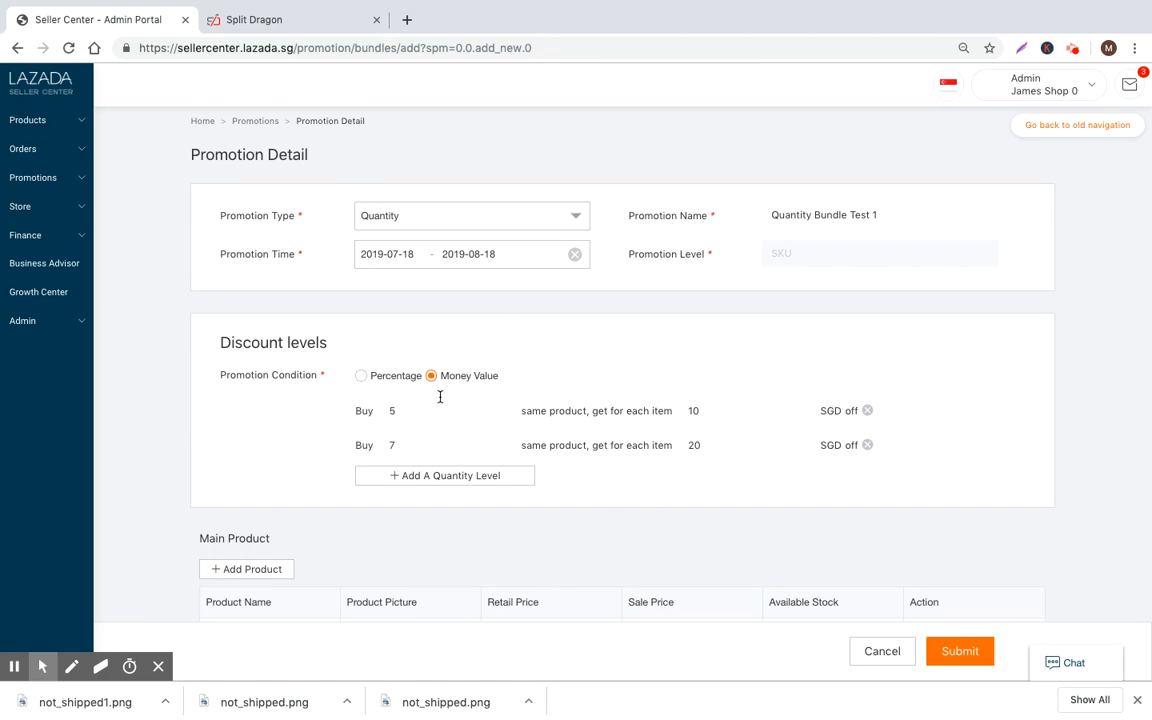
mouse_move(432, 410)
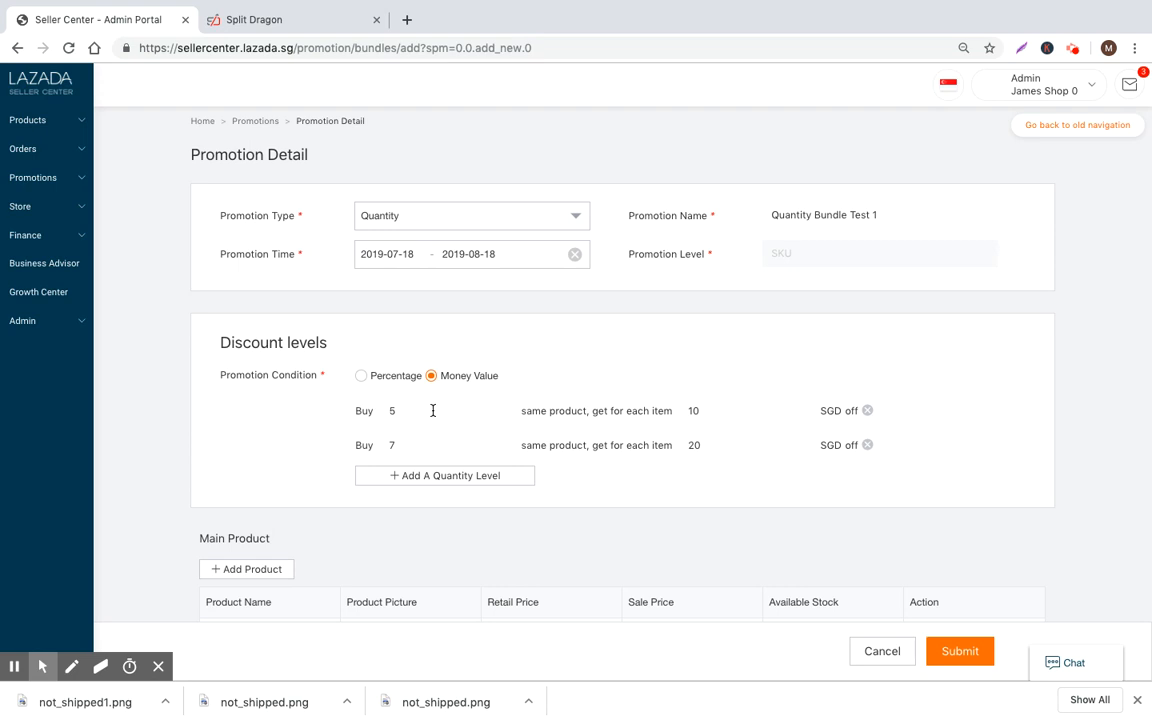
left_click(32, 176)
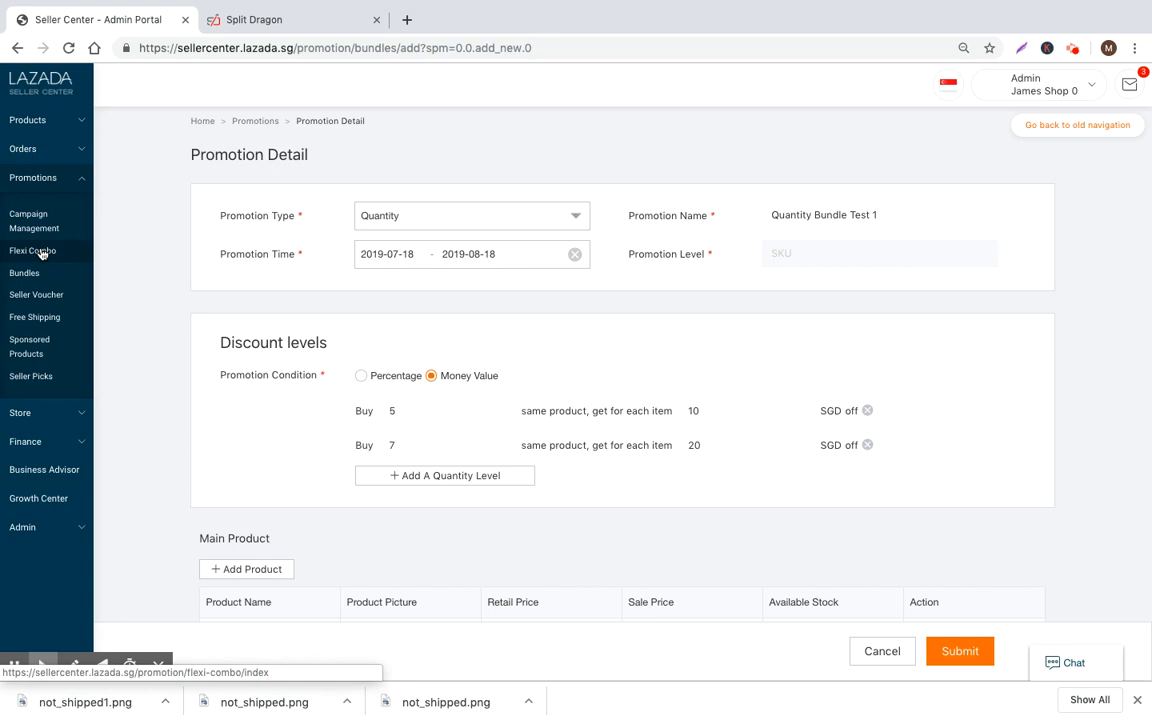
mouse_move(180, 240)
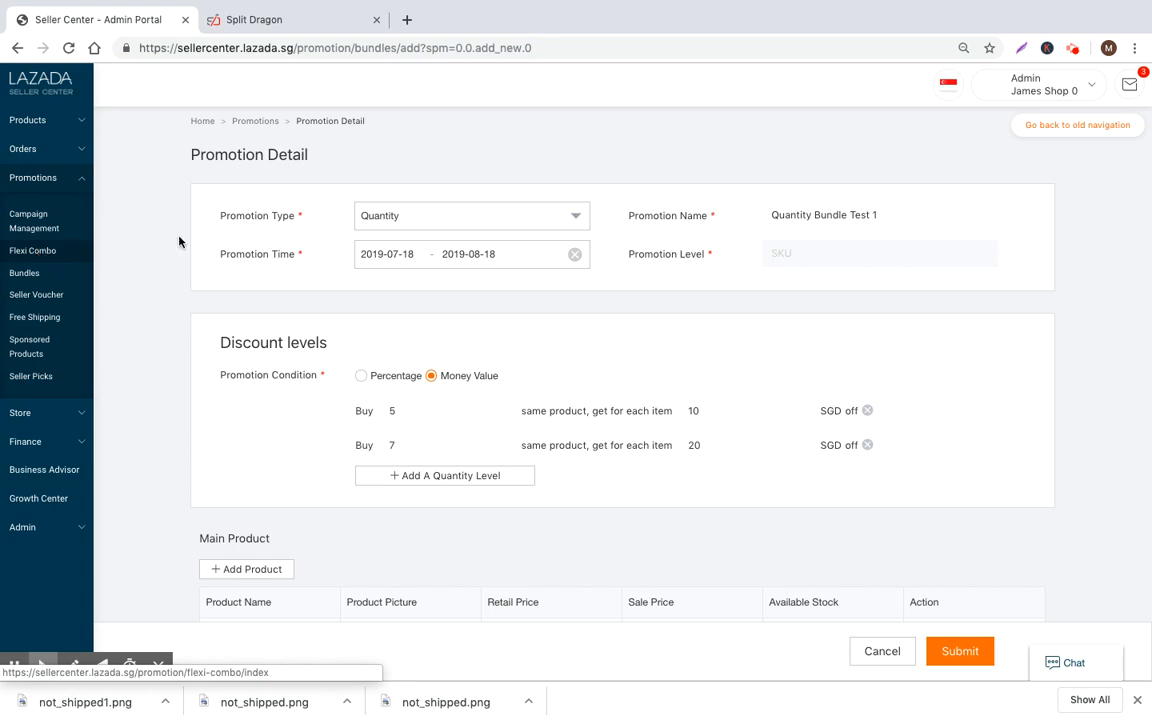
mouse_move(714, 334)
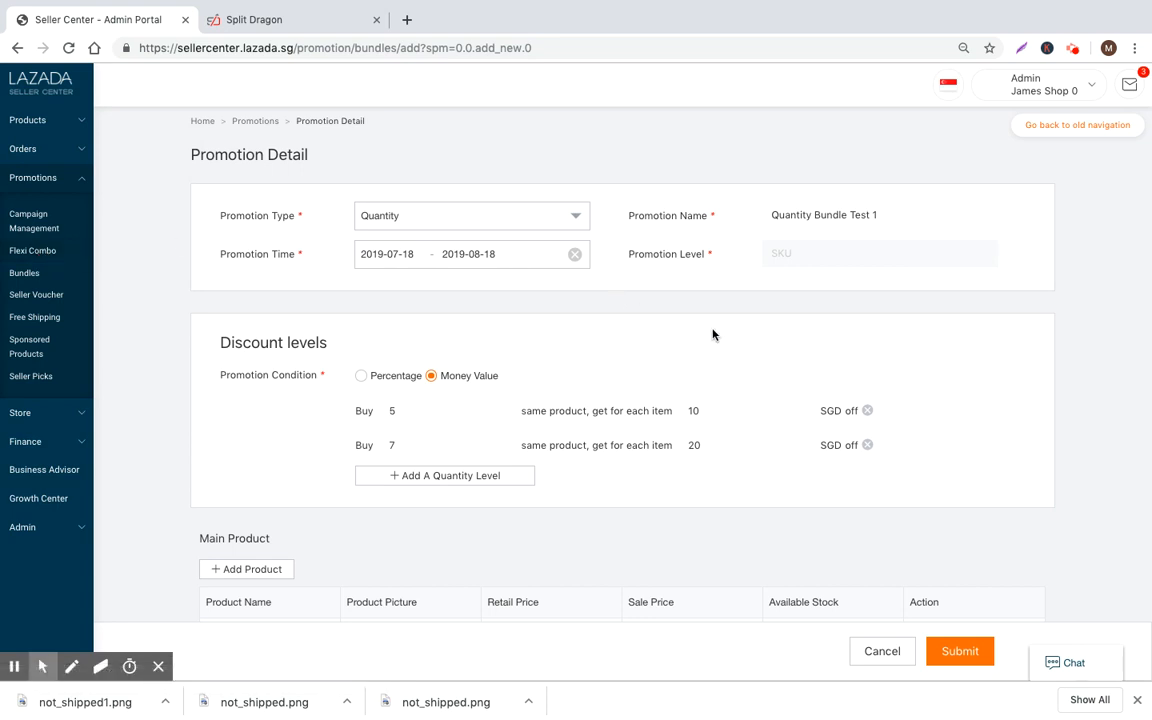
mouse_move(608, 310)
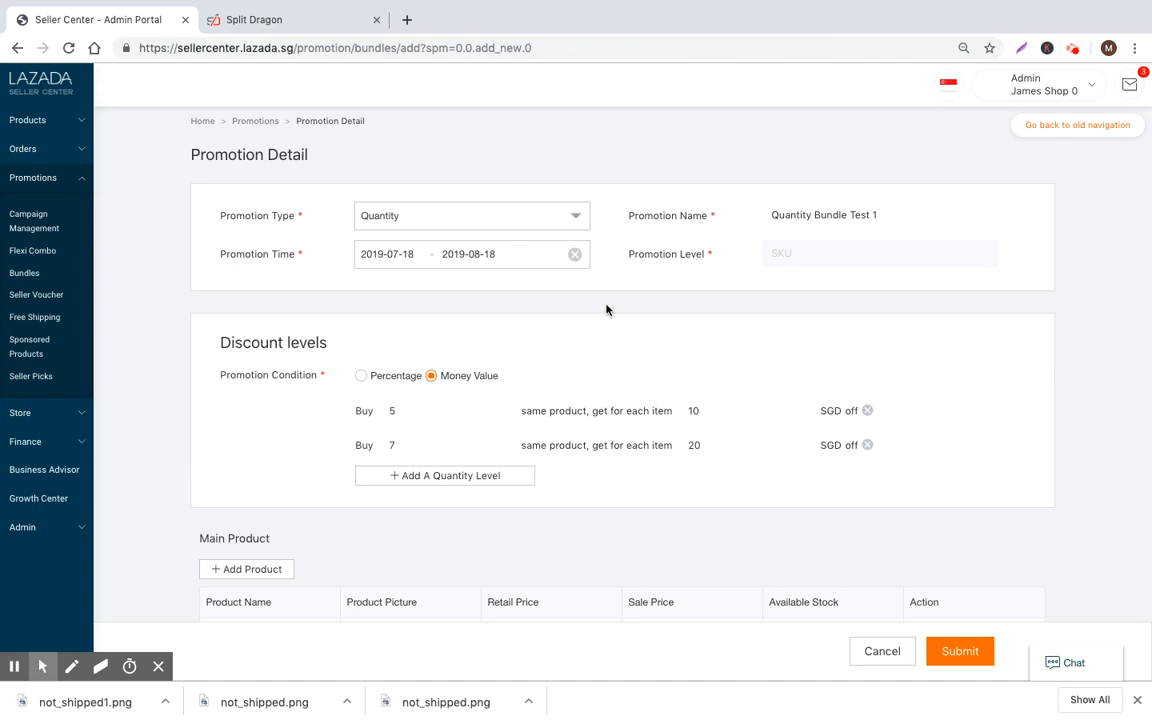
mouse_move(594, 308)
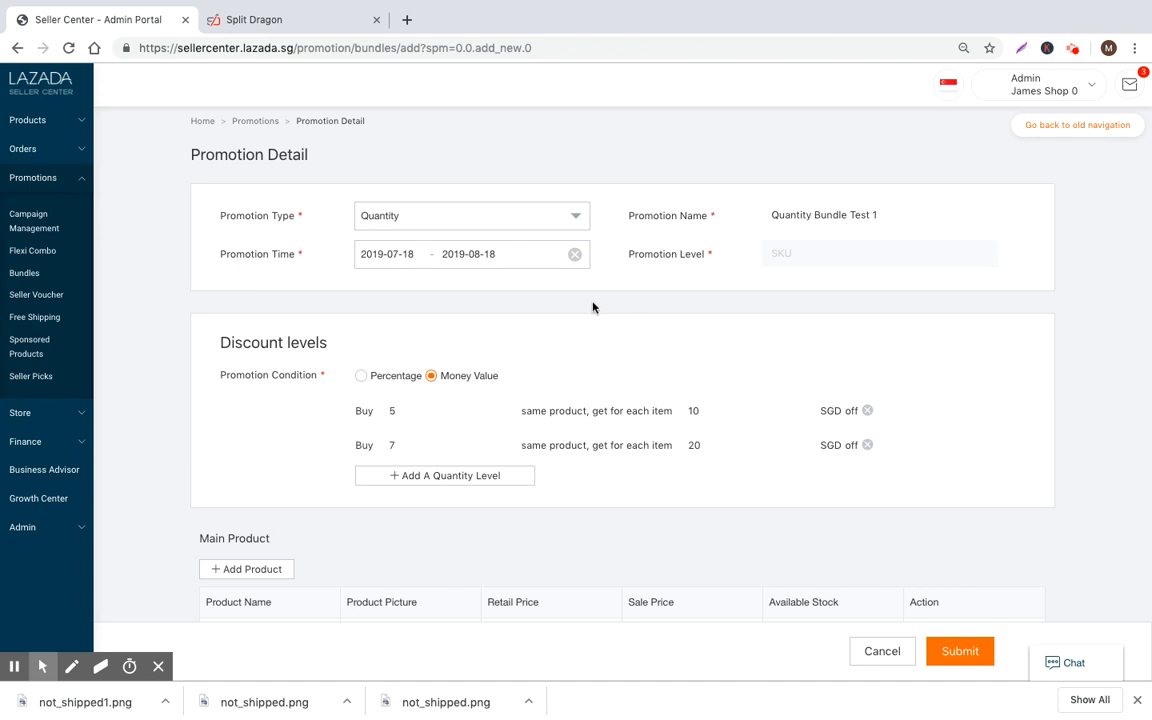